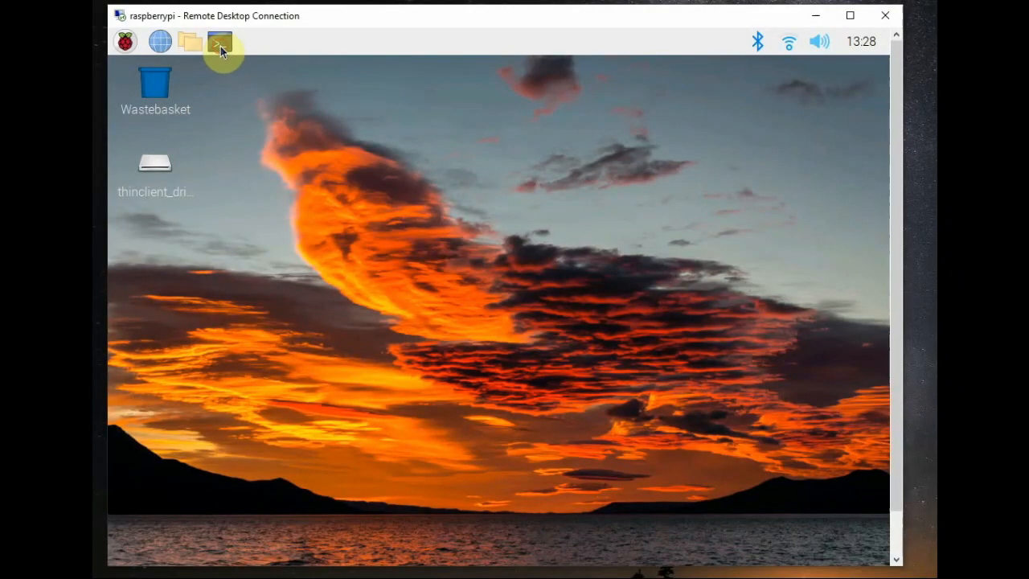
- Launch LXTerminal from the Raspberry Pi taskbar
click(220, 41)
text(sudo rasp)
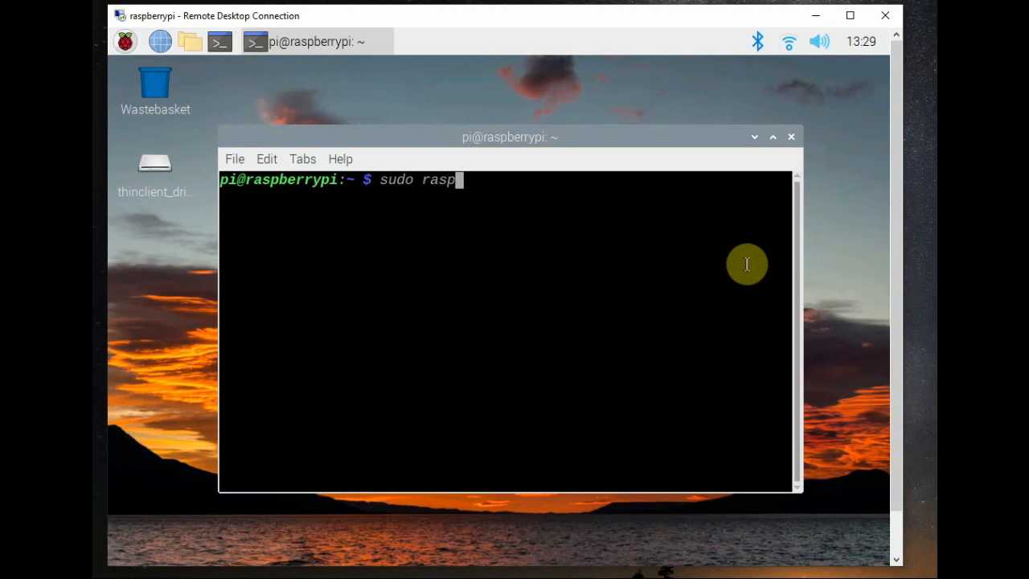
- Run sudo raspi-config and navigate to Interface Options > Legacy Camera
text(i-conf)
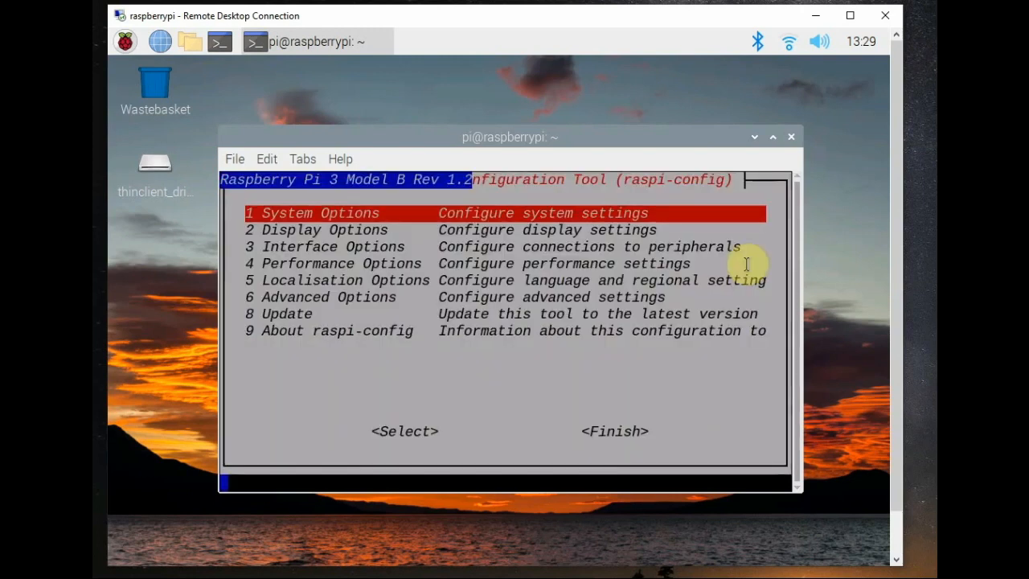
key(Down)
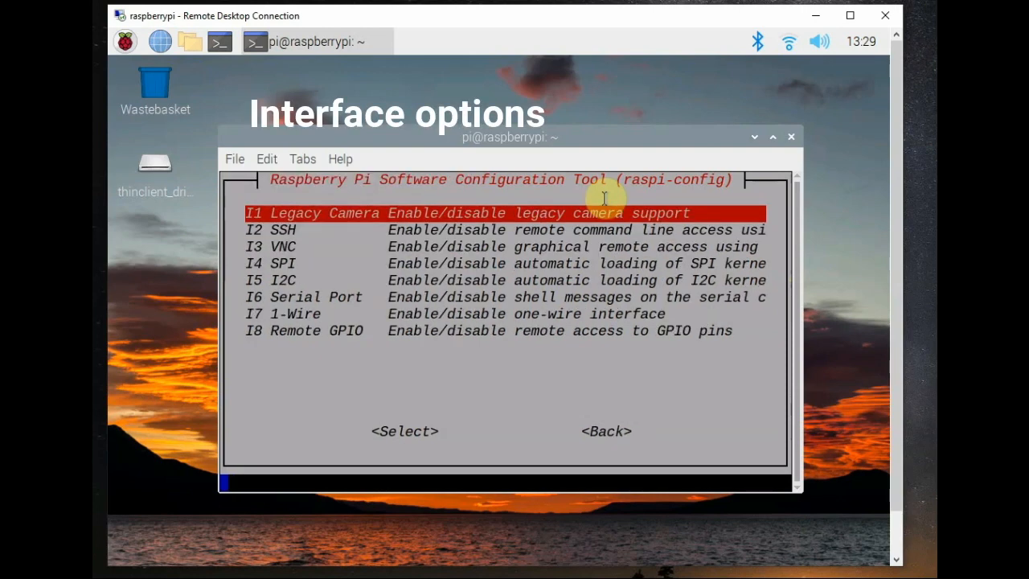
mouse_move(382, 296)
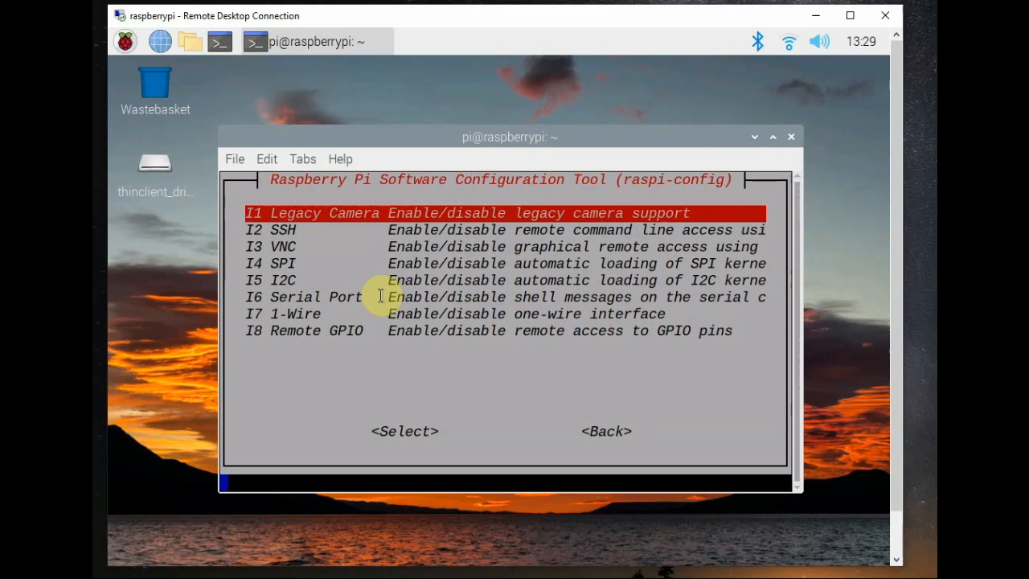
key(Down)
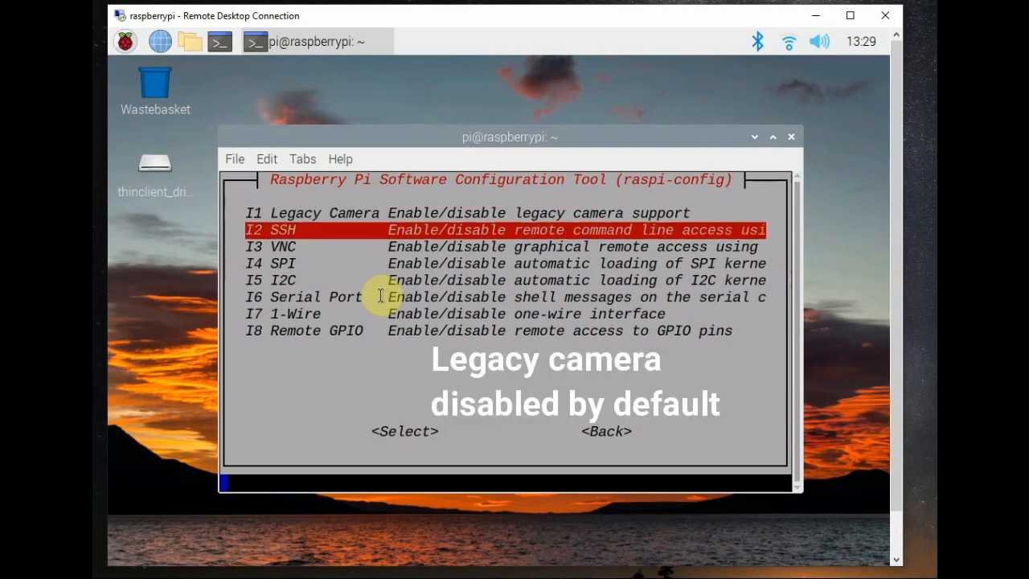
key(up)
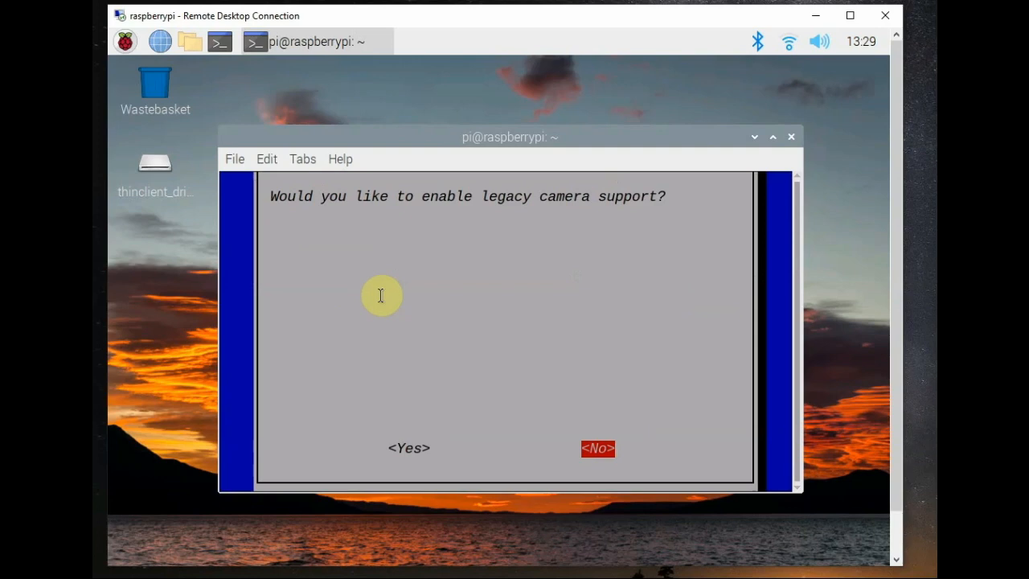
- Decline legacy camera support, acknowledge it stays disabled, and Finish back to the shell
click(598, 447)
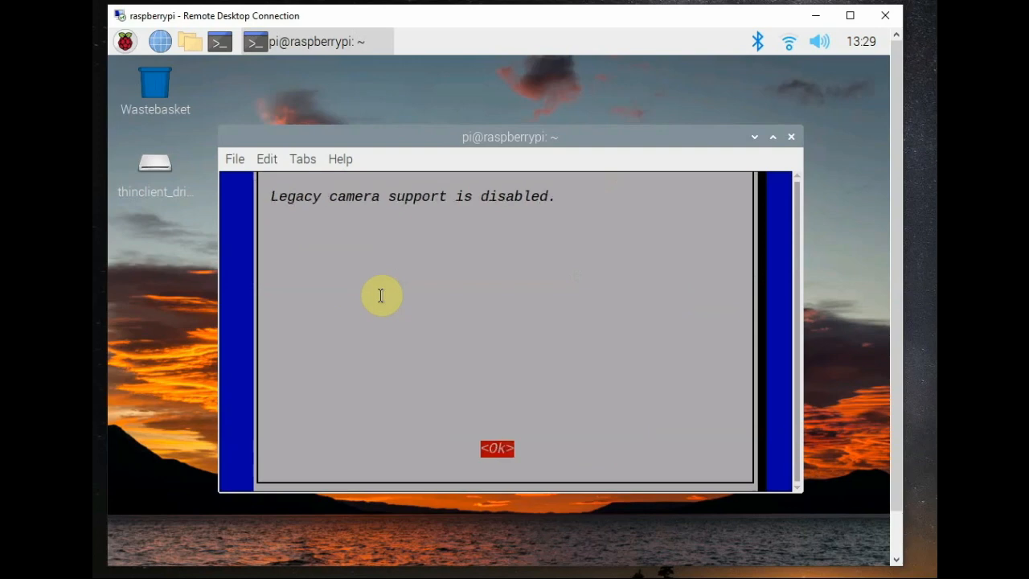
click(497, 448)
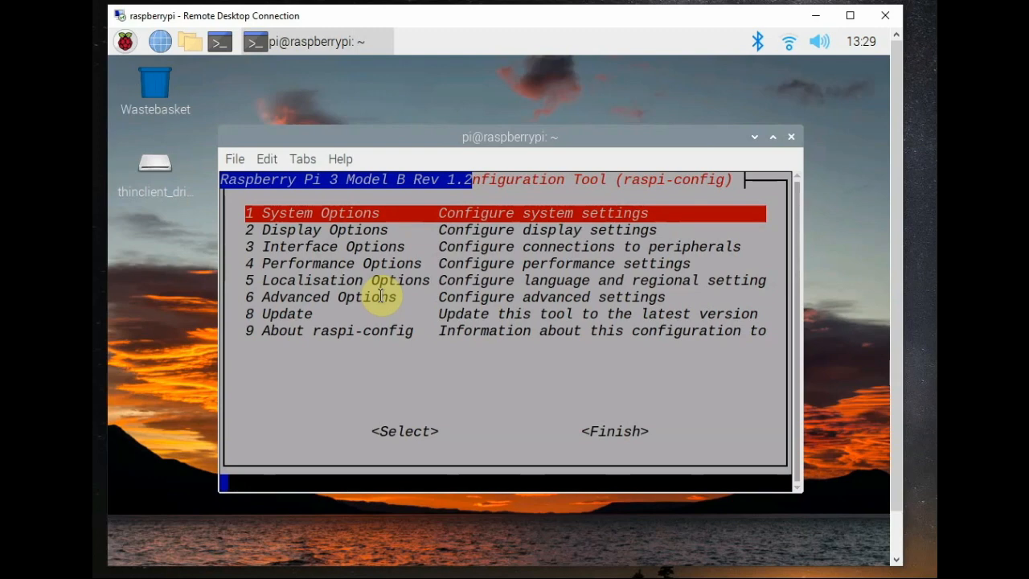
key(Down)
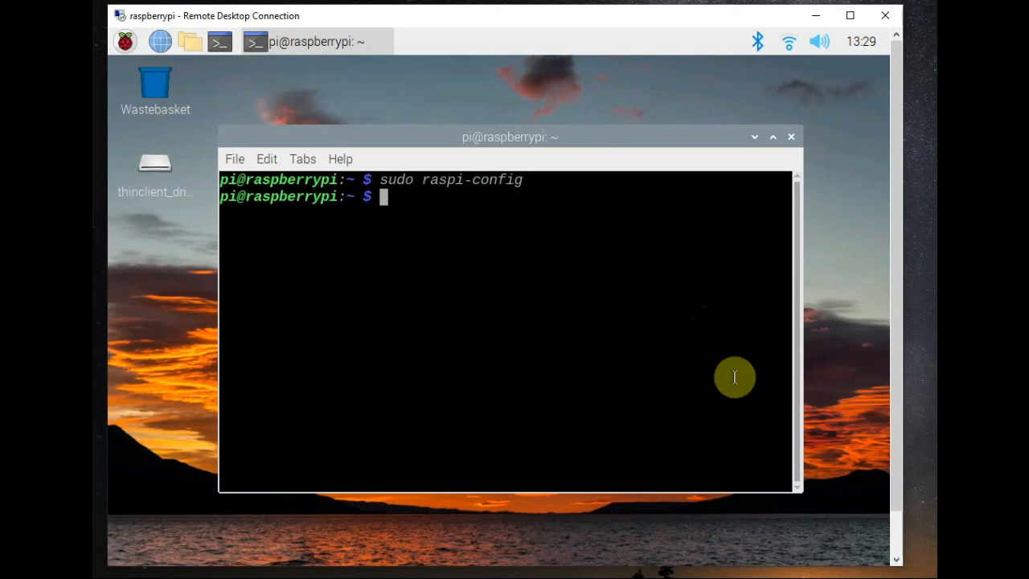
- Run libcamera-hello twice to preview the camera and confirm the imx219 is detected
text(libca)
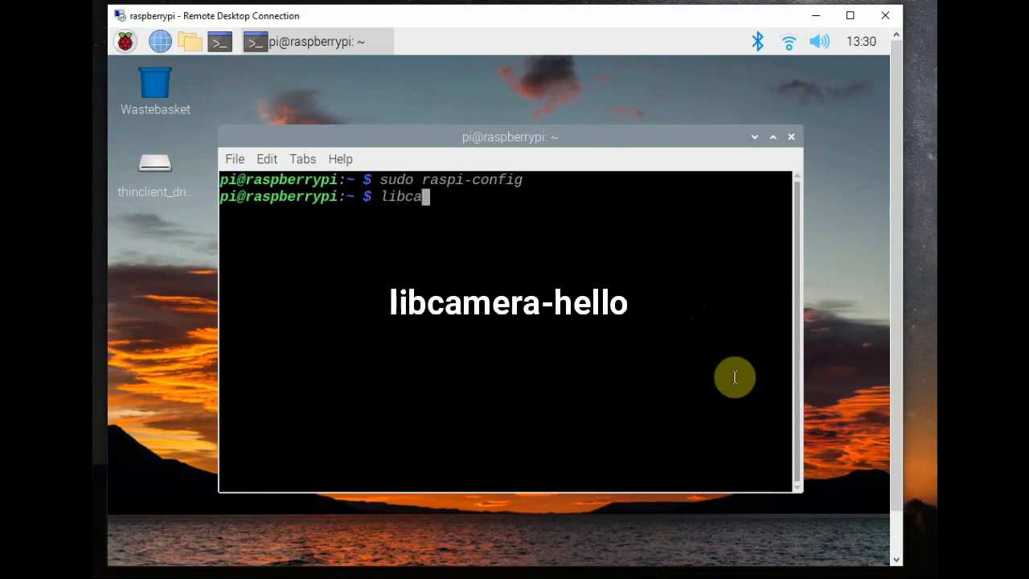
text(mera)
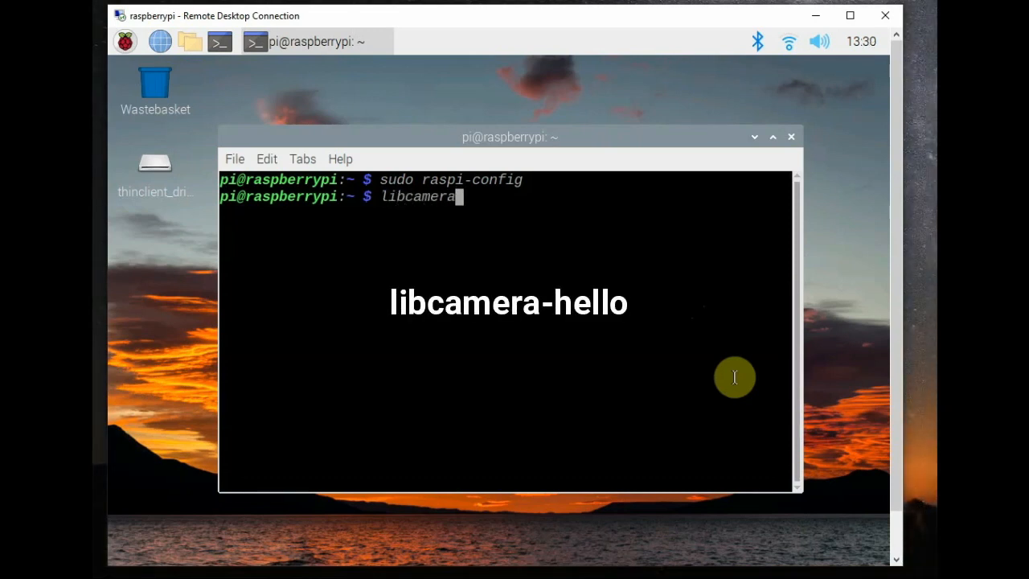
text(-hello)
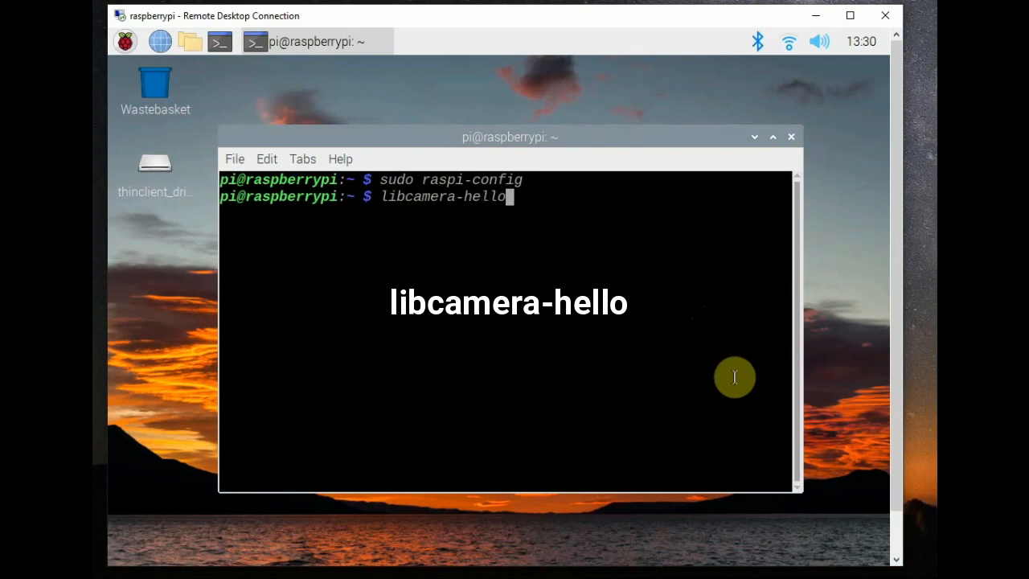
key(Return)
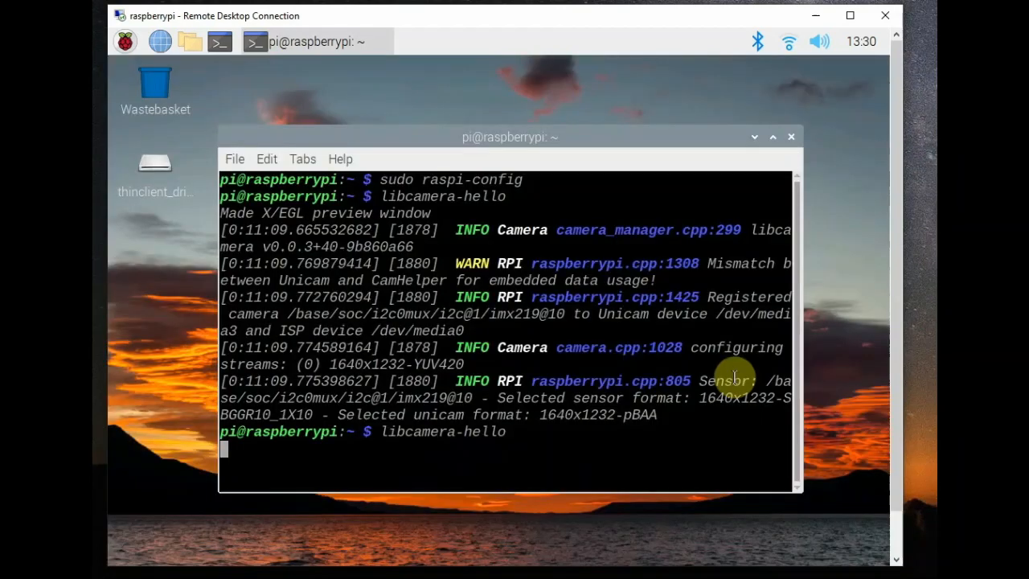
key(Return)
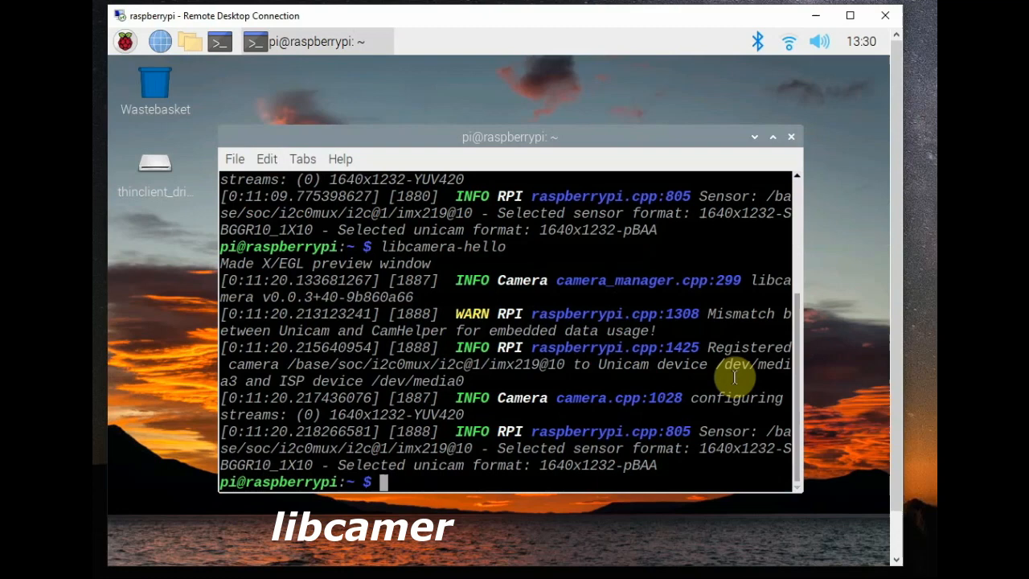
- Run libcamera-hello -t0 for a no-timeout preview
text(libcamera-hello)
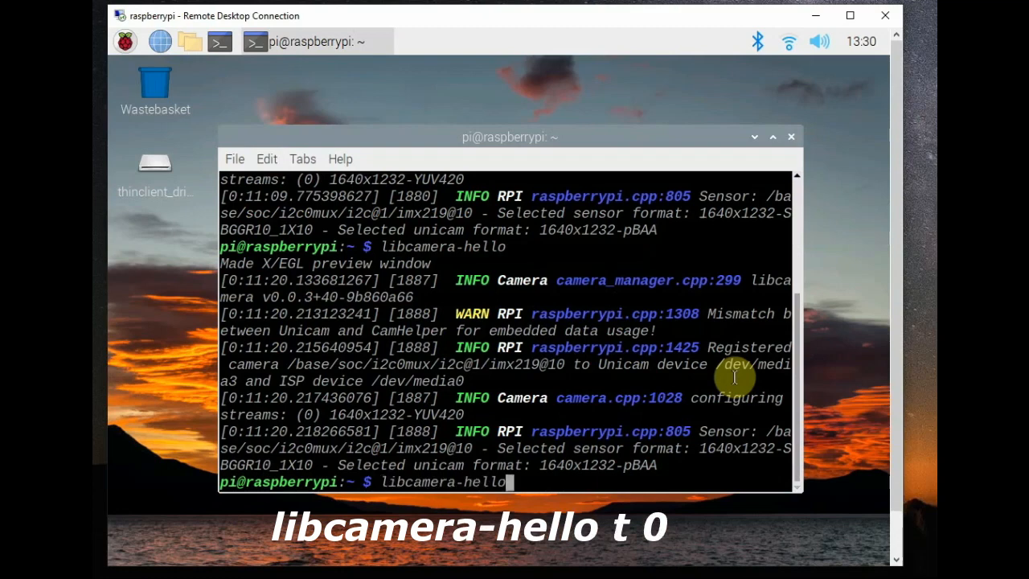
text(-t0)
text(cle)
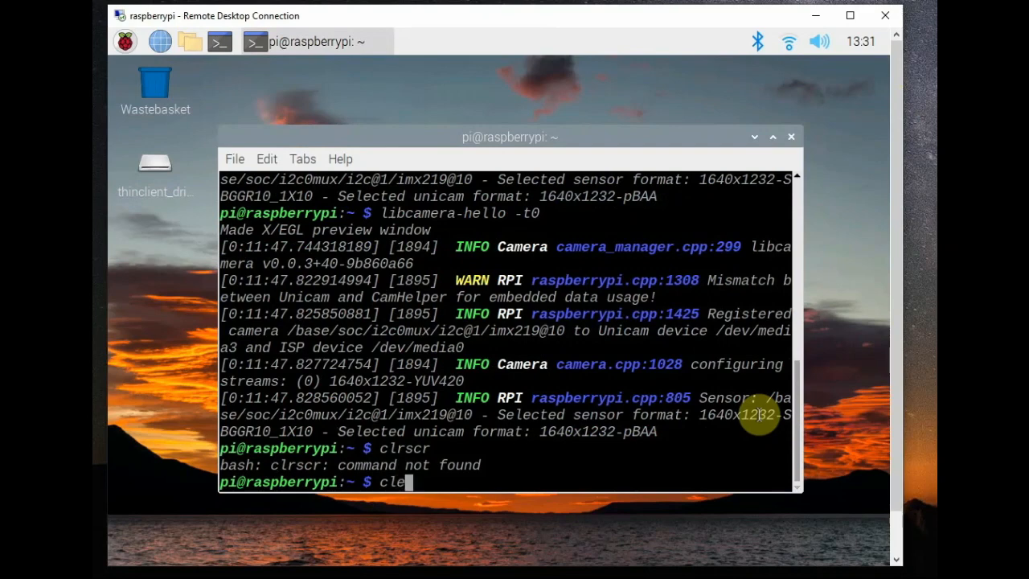
- Clear the screen and capture a still photo with libcamera-jpeg -o test.jpg
key(Return)
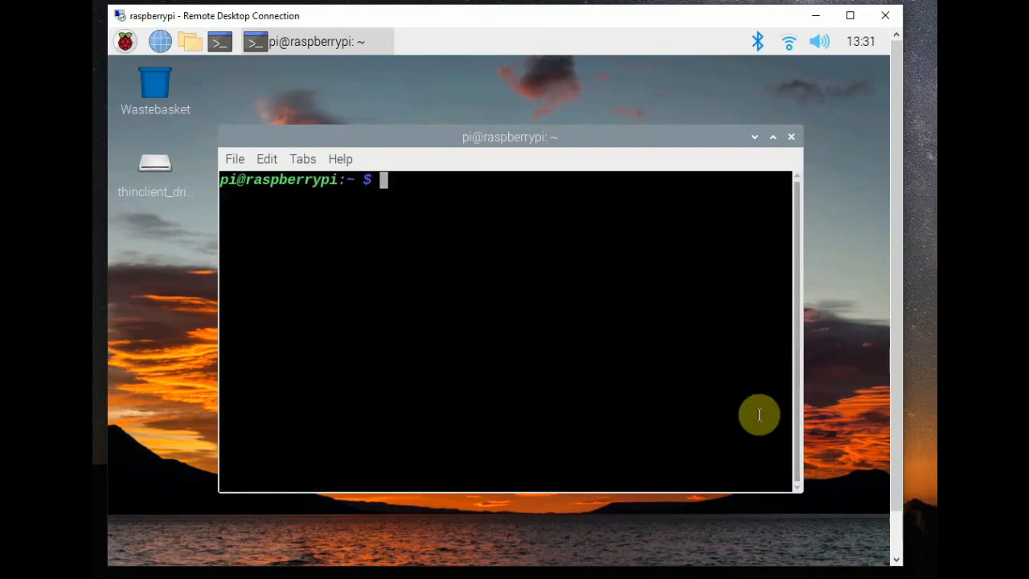
text(libcamera)
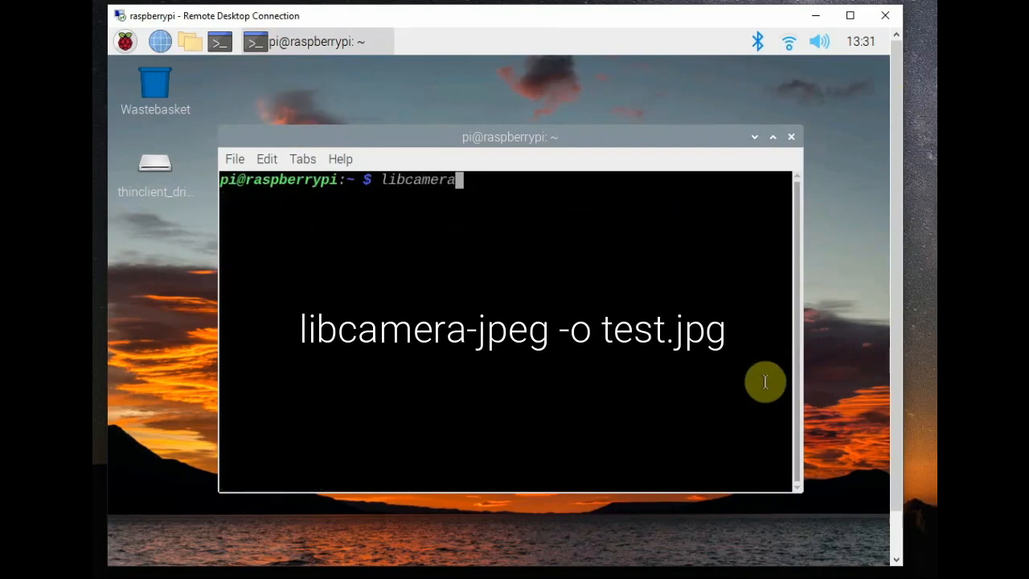
text(-jpeg)
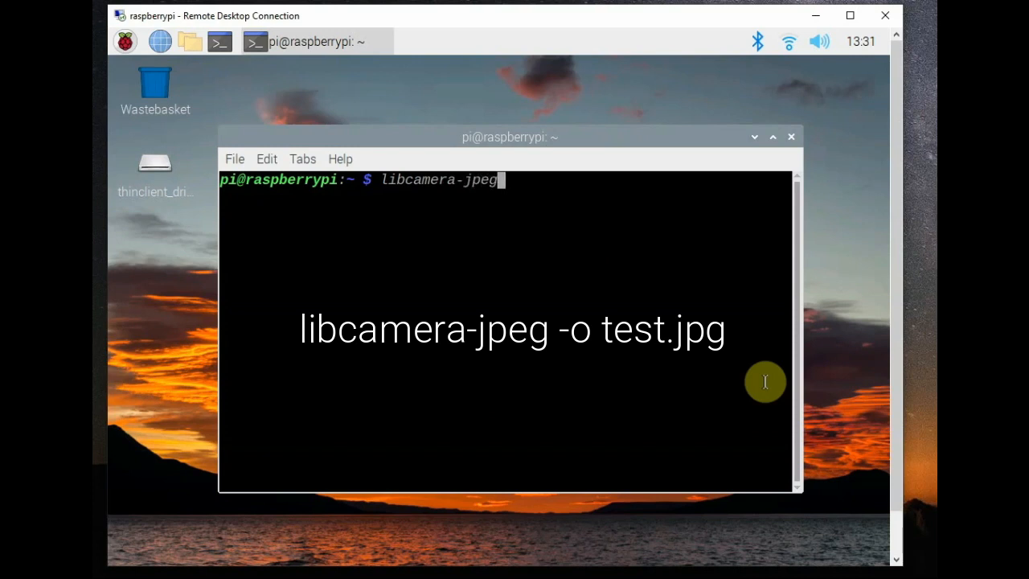
text(-o te)
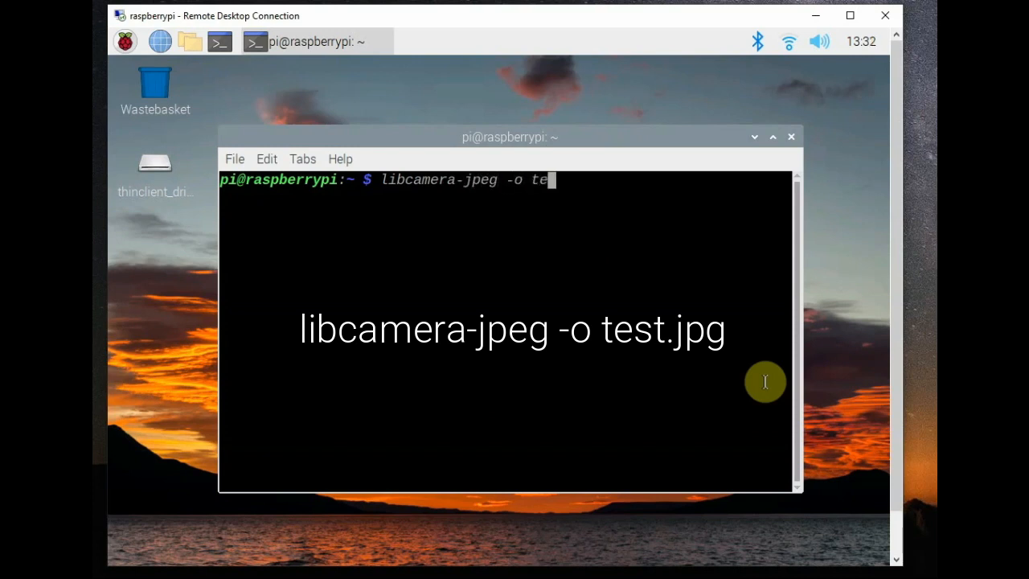
text(st.jpg)
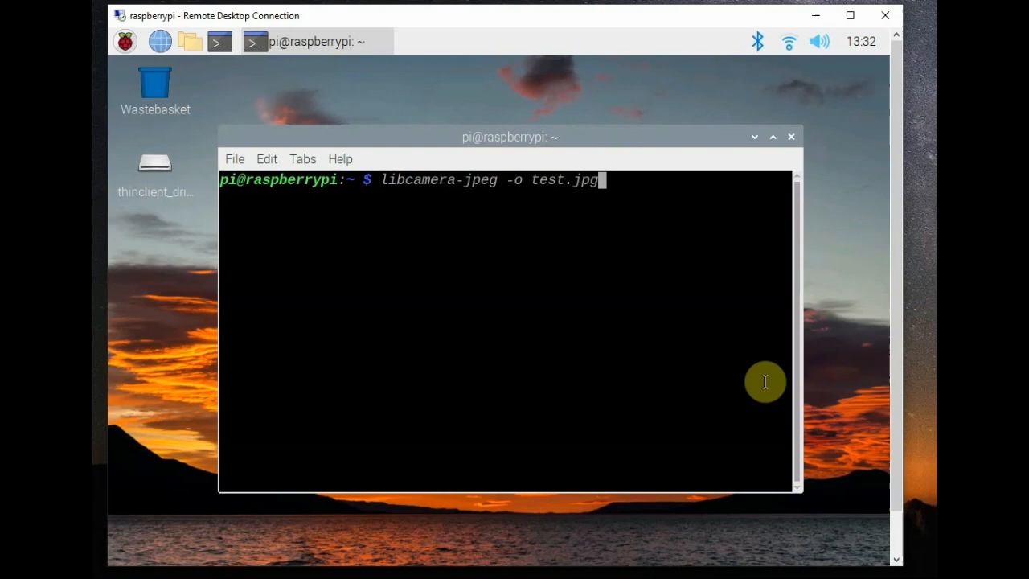
key(Return)
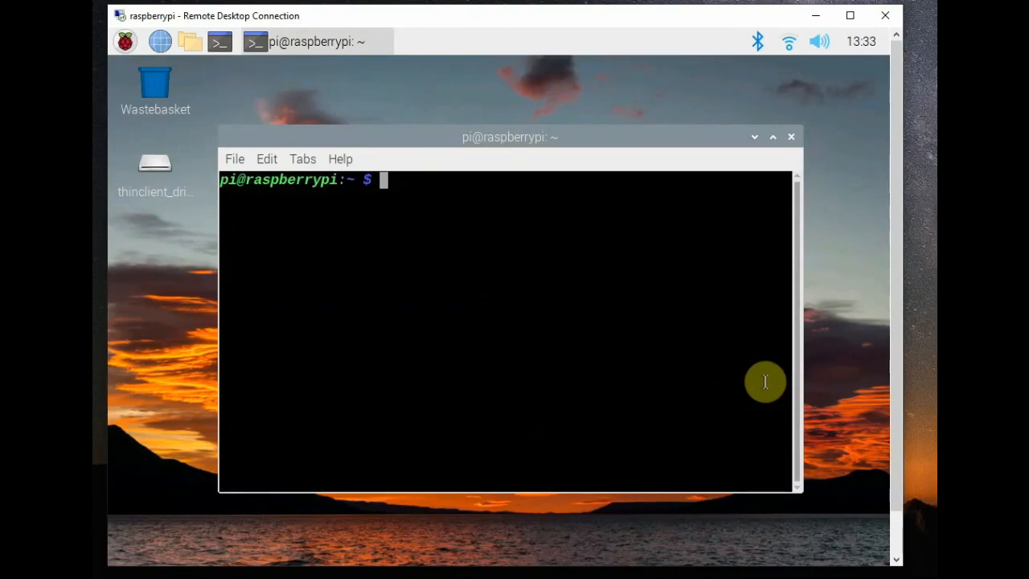
- Capture a still photo with libcamera-still -o test.jpg
text(libcamer)
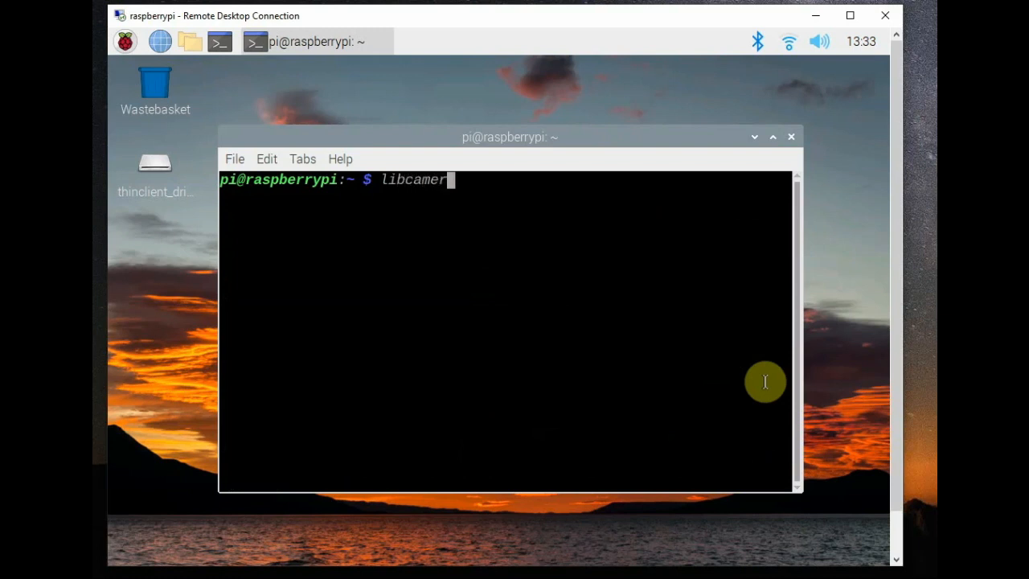
text(a-stil)
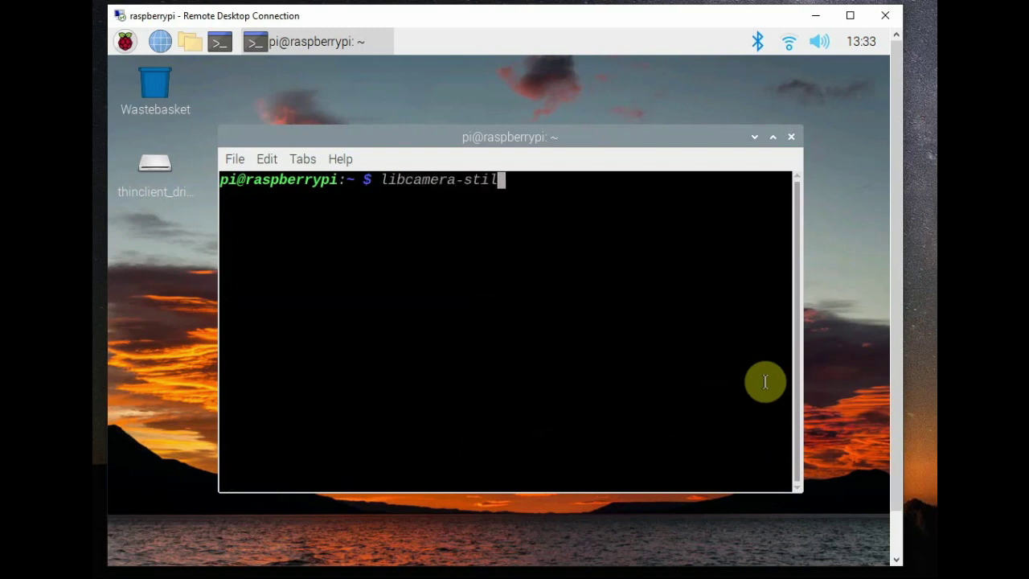
text(l -o)
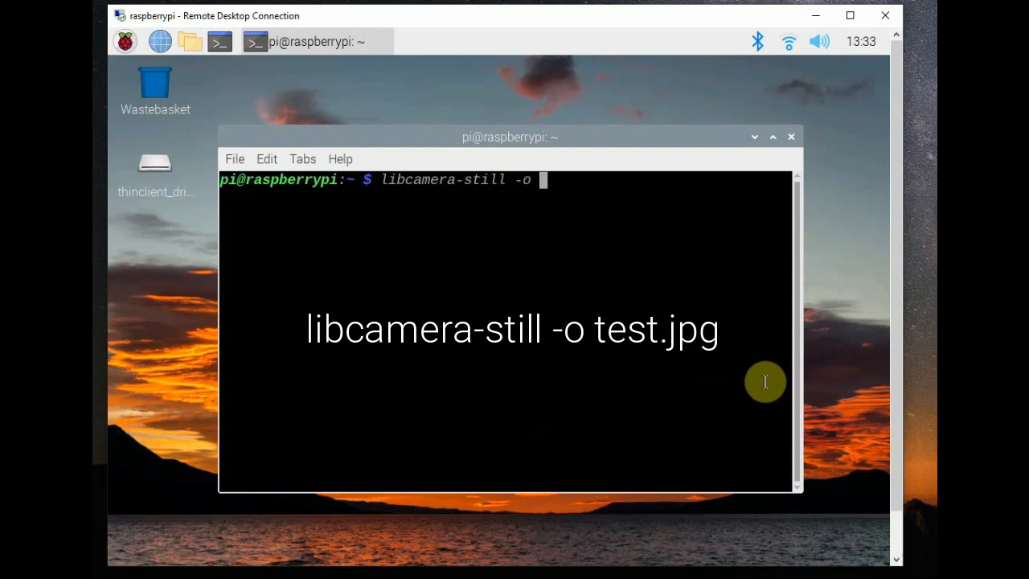
text(test.jp)
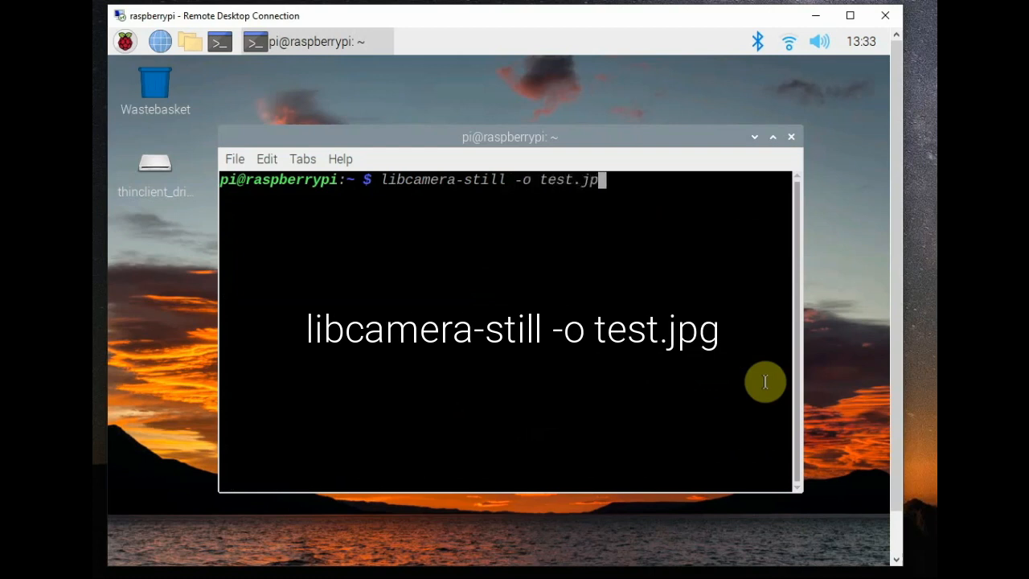
key(Return)
text(libcamera-s)
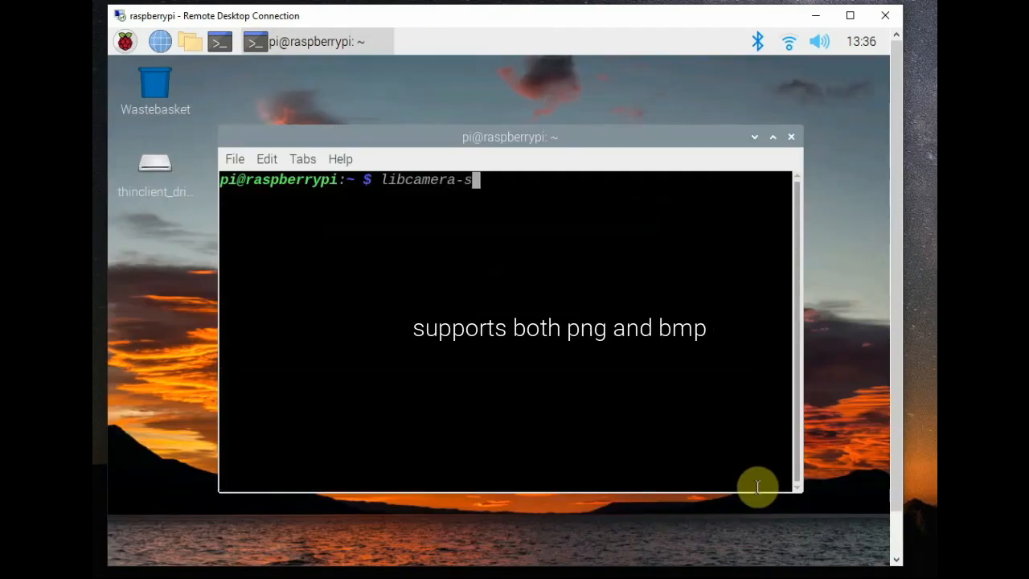
- Capture a PNG-encoded still with libcamera-still -e png -o test.png
text(till -)
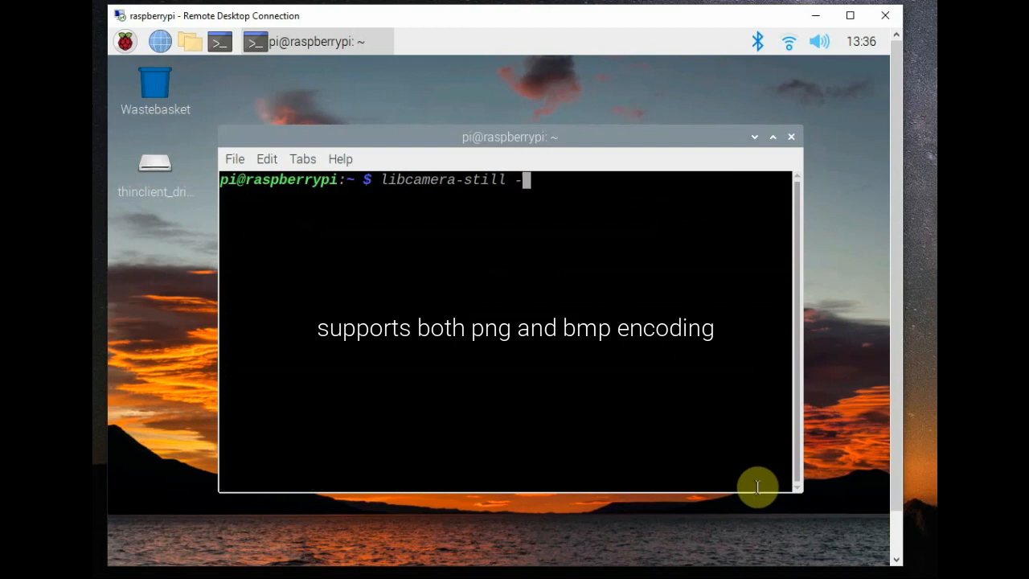
text(e png)
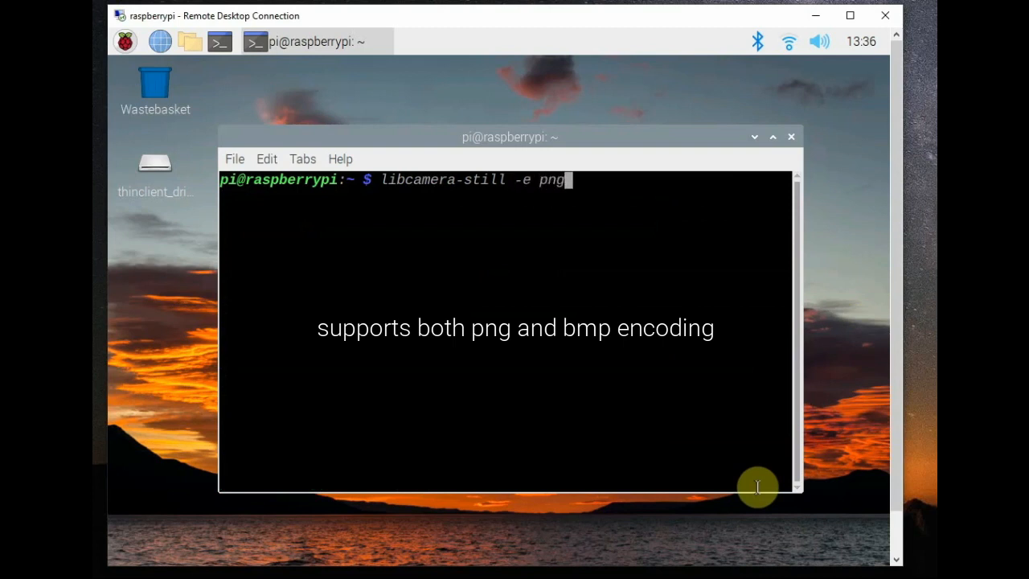
text(-o test)
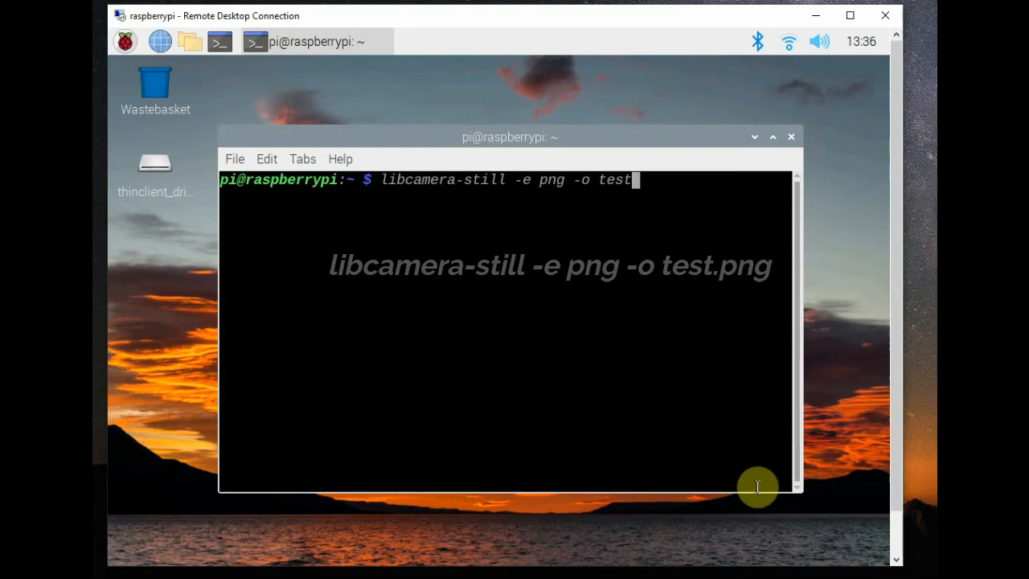
text(.png)
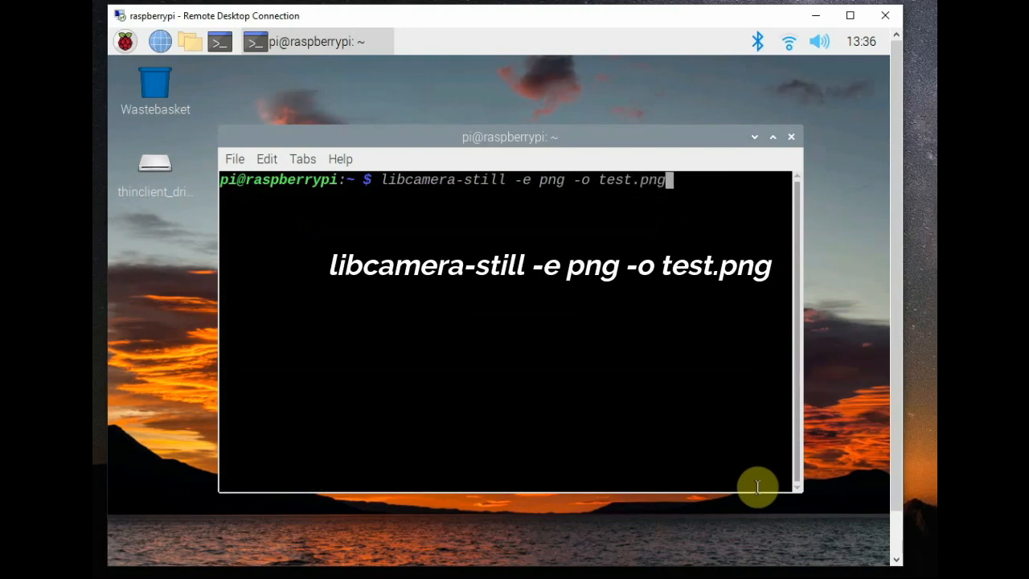
key(Return)
text(libcamera-still)
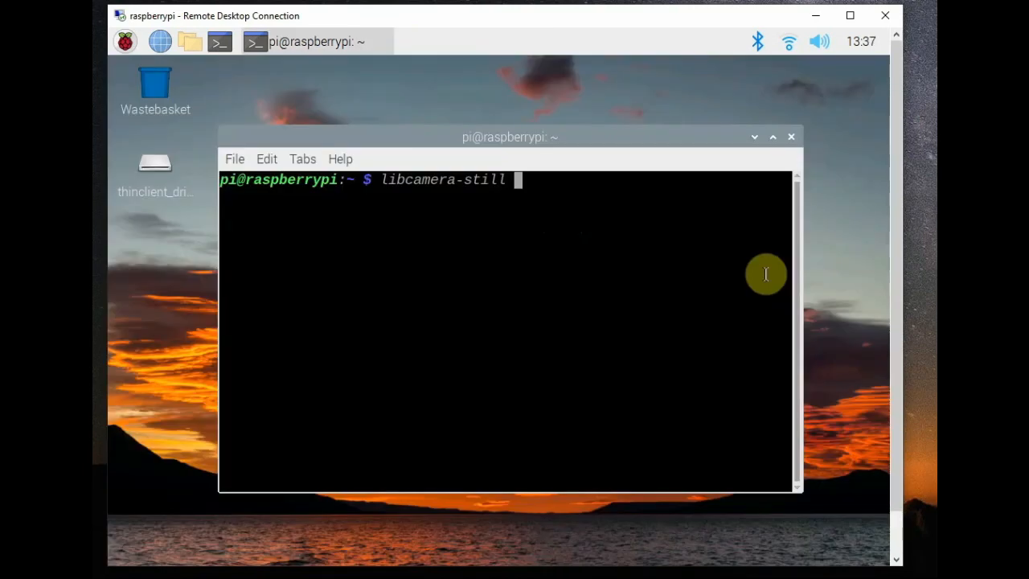
- Capture test.jpg with --sharpness 2.0, then recall the command for editing
text(-o)
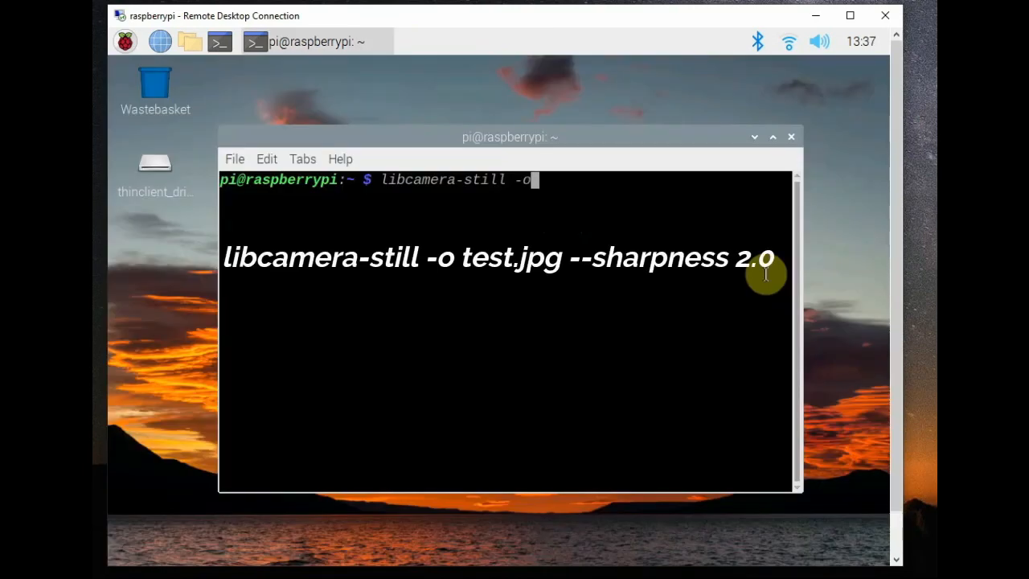
text(test.)
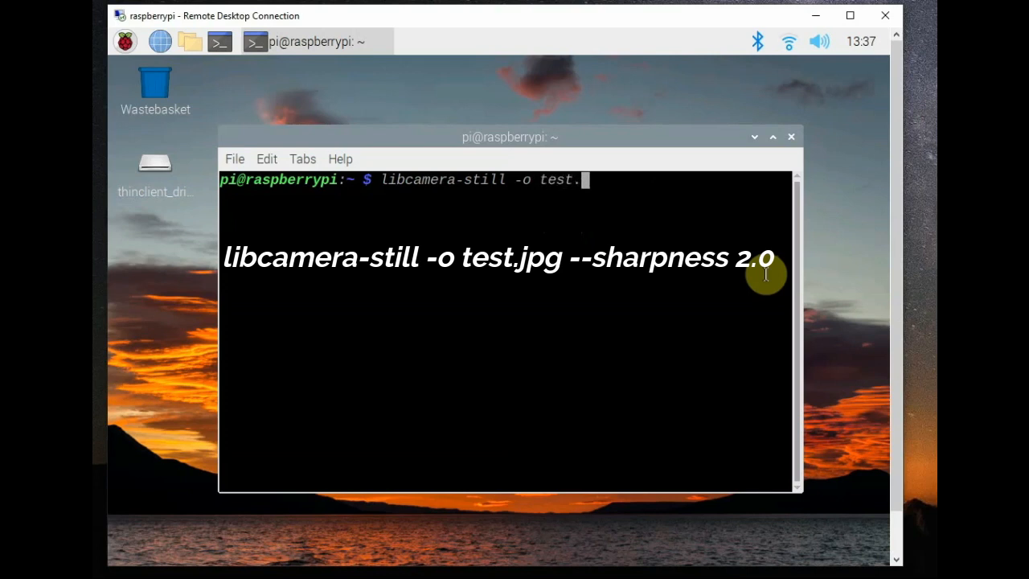
text(jpg)
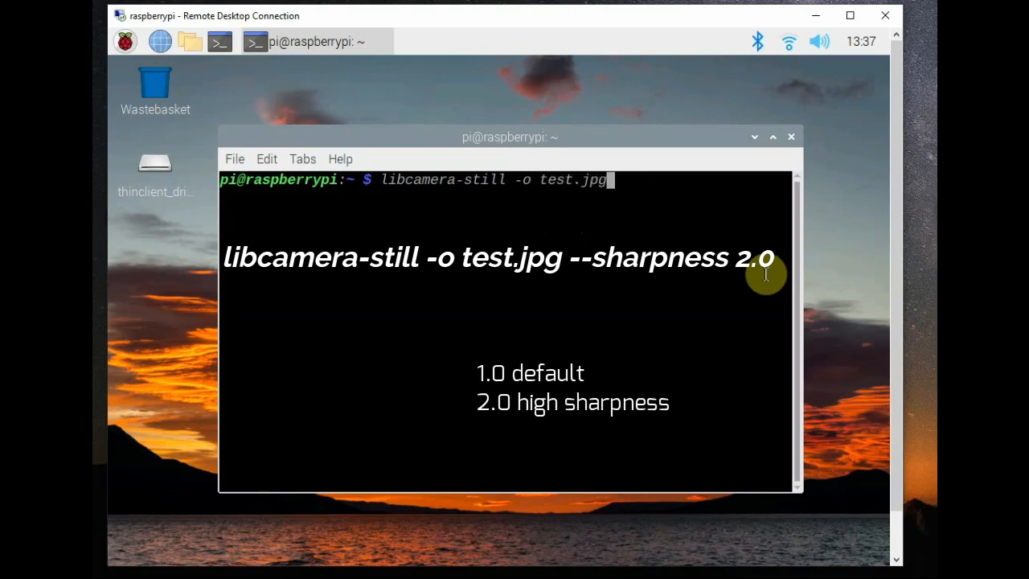
text(--sharpness 2.)
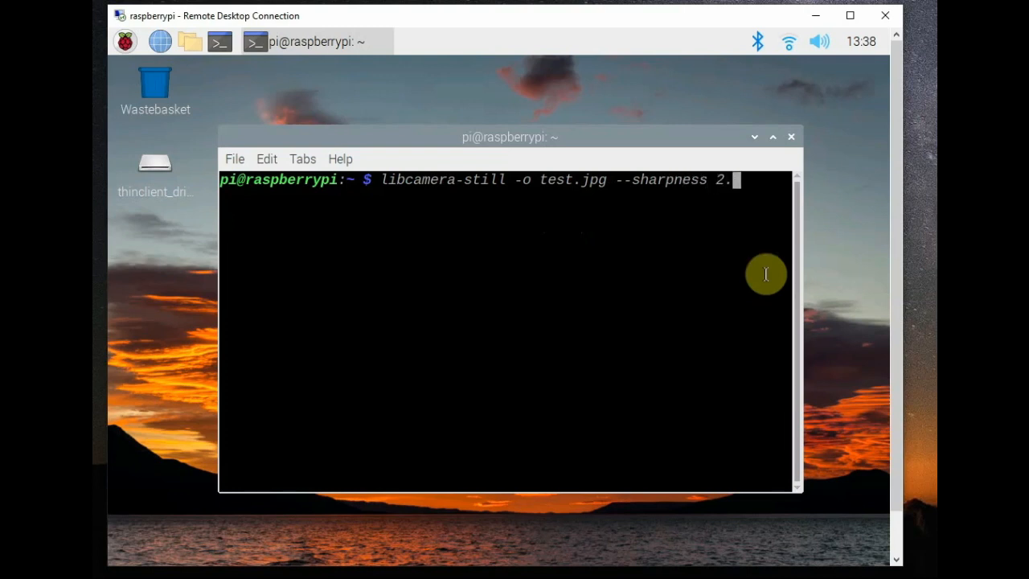
text(0)
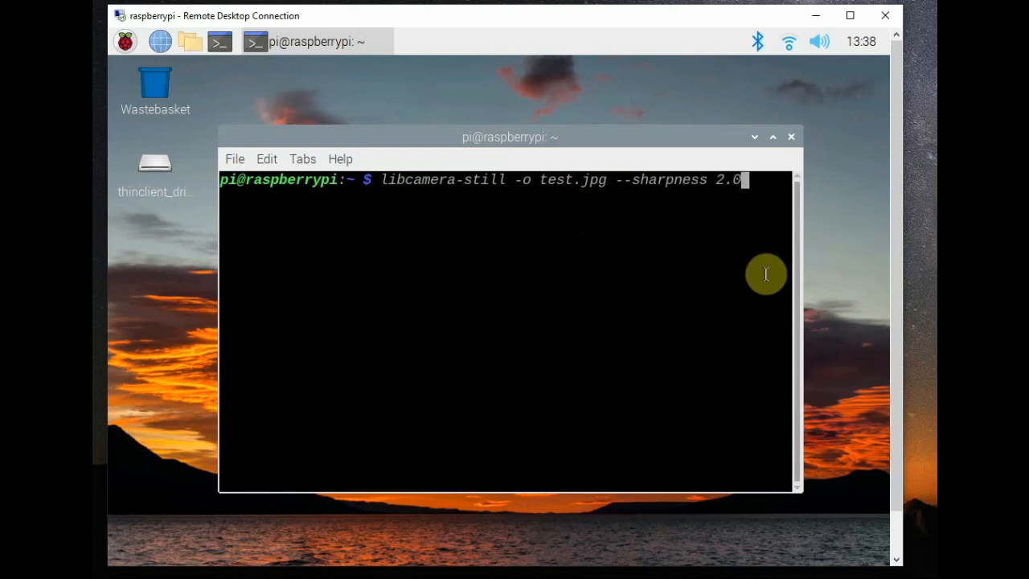
key(Return)
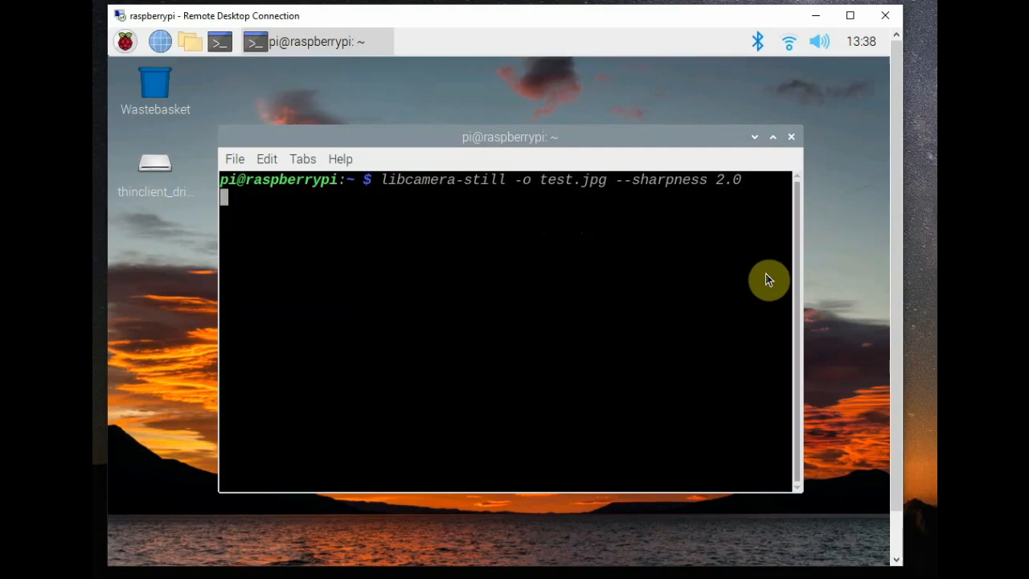
key(Return)
text(libcamera-still -o test.jpg --)
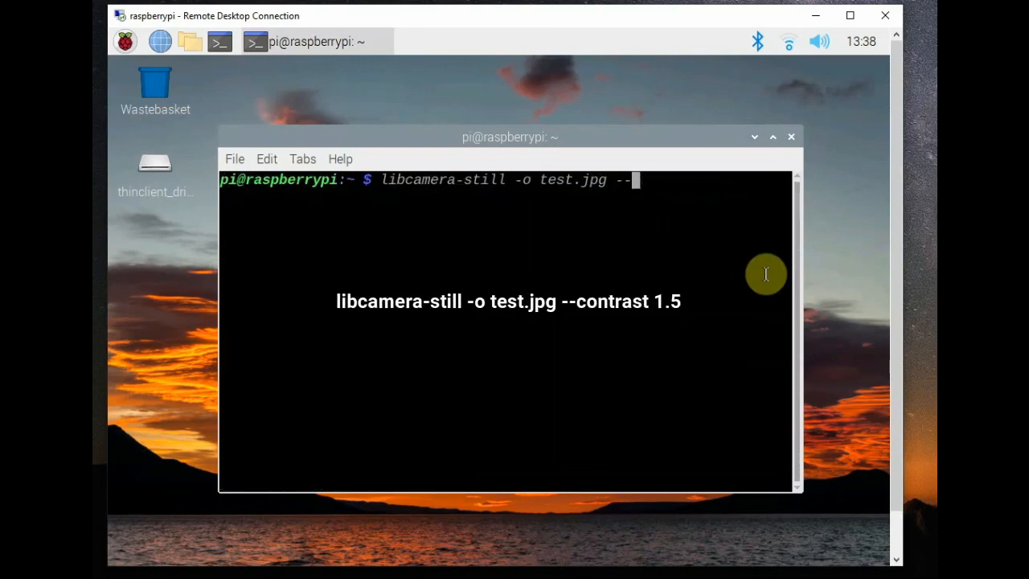
- Capture test.jpg with --contrast 1.5
text(contrast 1)
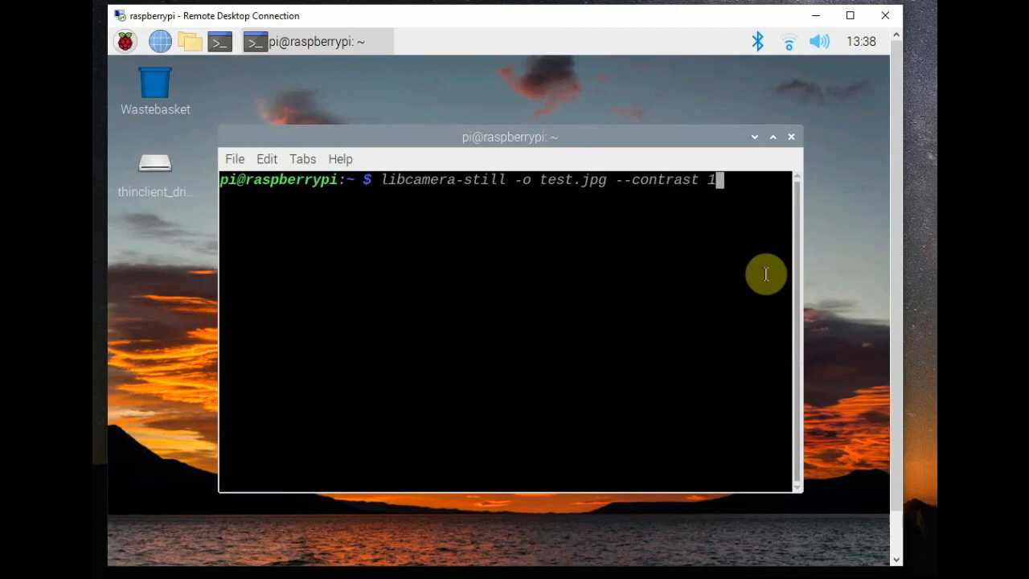
text(.5)
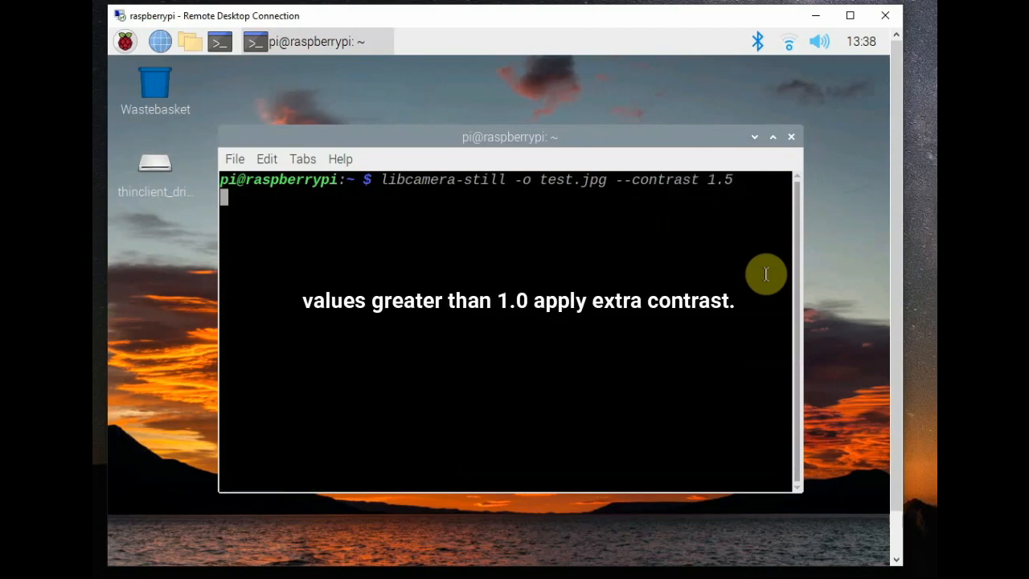
key(Return)
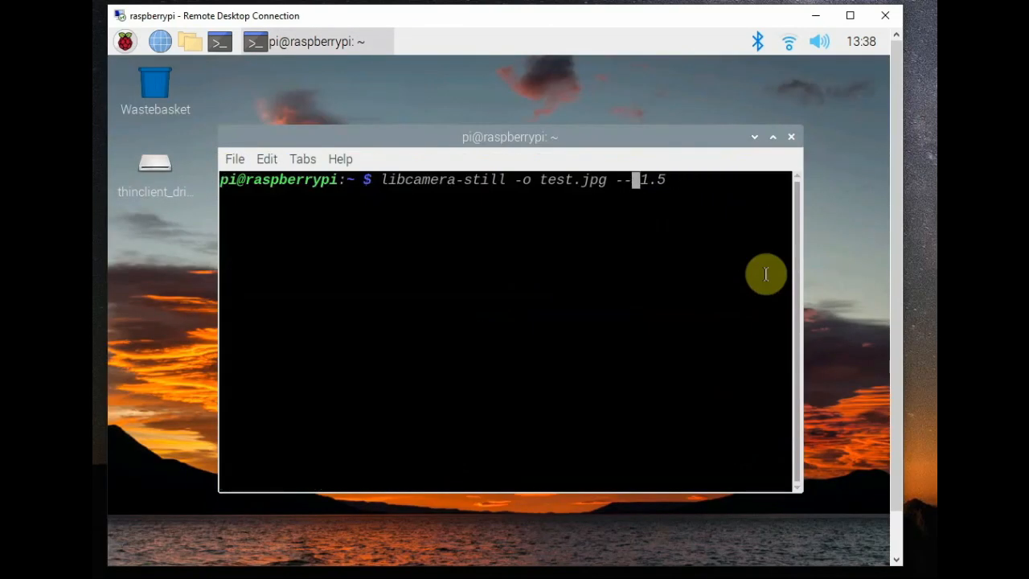
- Recall the command and capture test.jpg with --brightness 0.2
text(brightness)
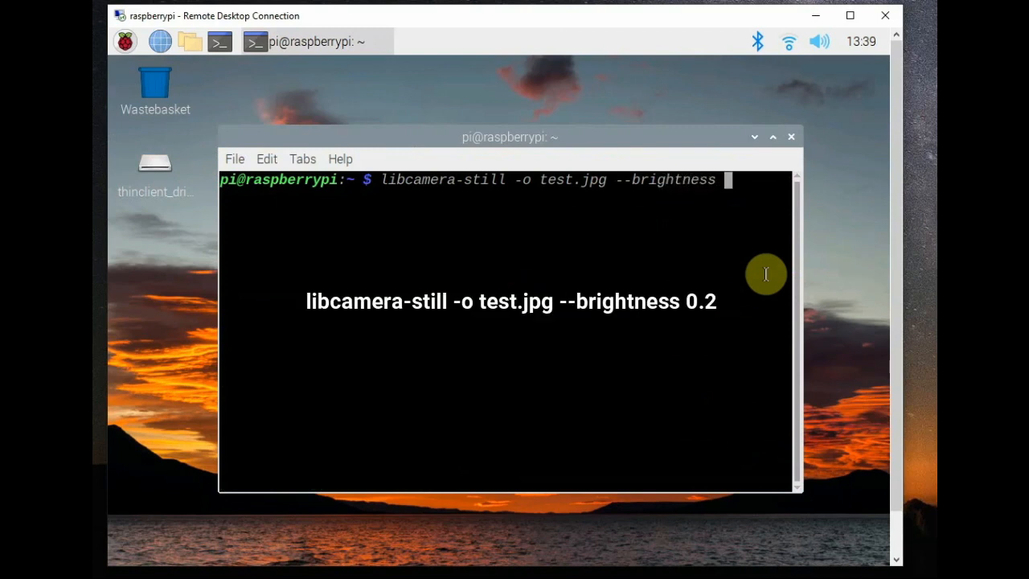
key(Return)
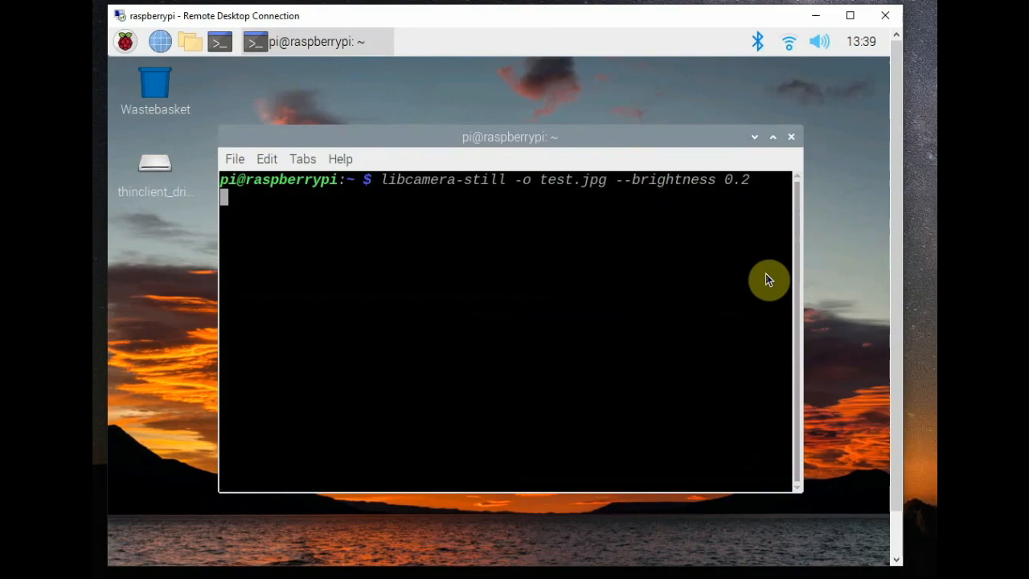
key(Return)
text(libca)
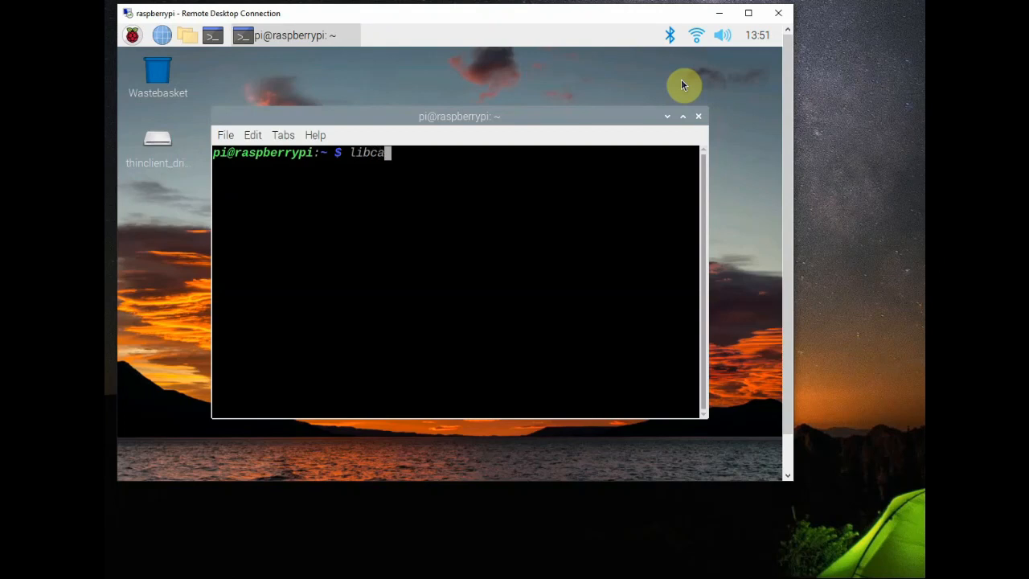
- Record a ten-second clip with libcamera-vid -t 10000 -o test.h264
text(mera)
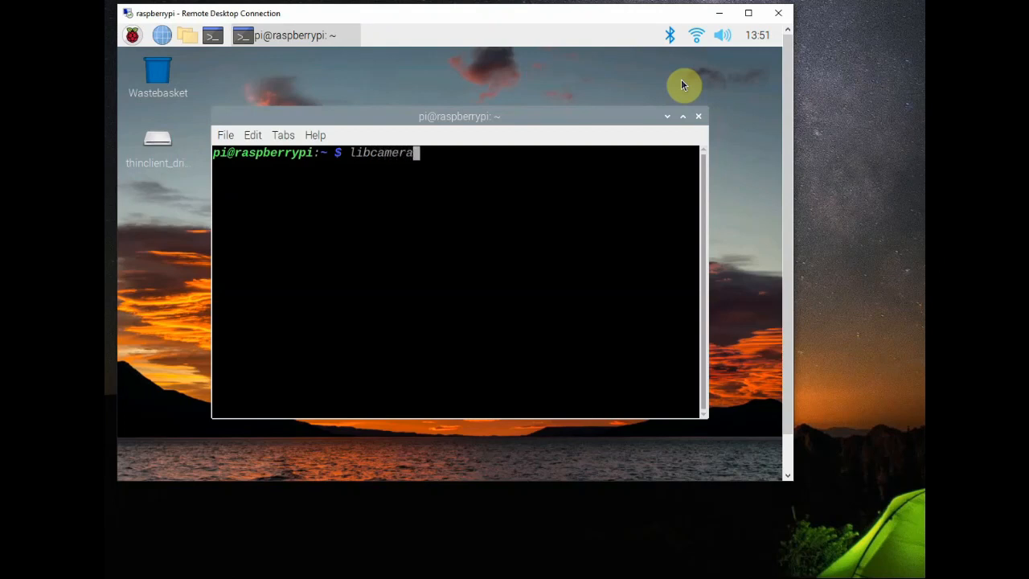
text(-vid -t 10)
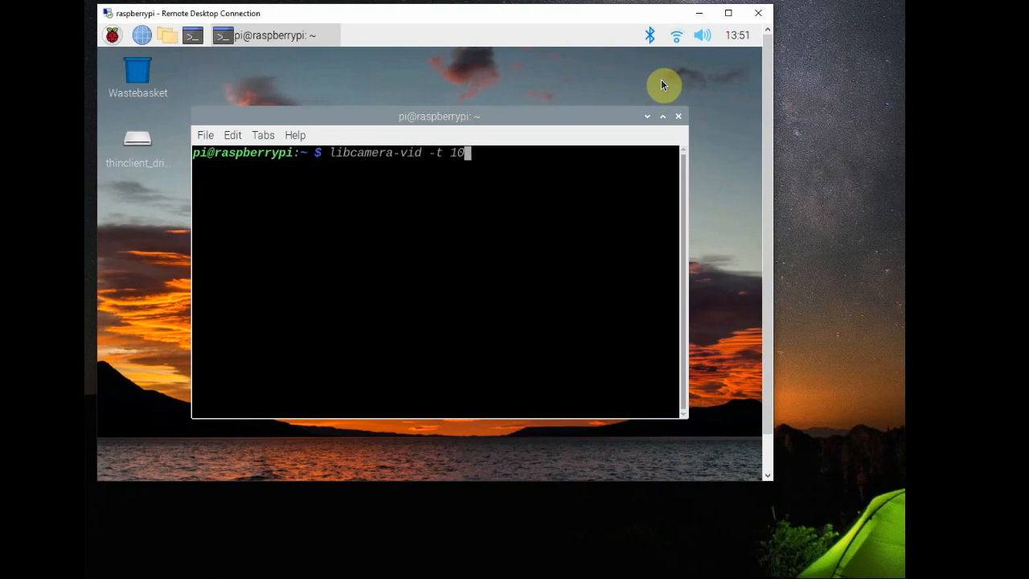
text(000 -)
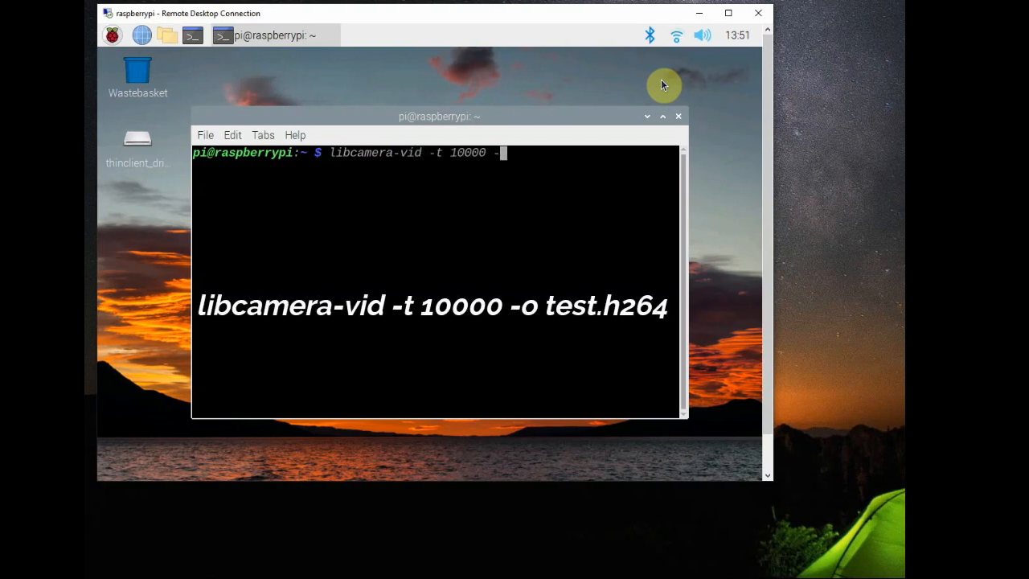
text(-o test.h264)
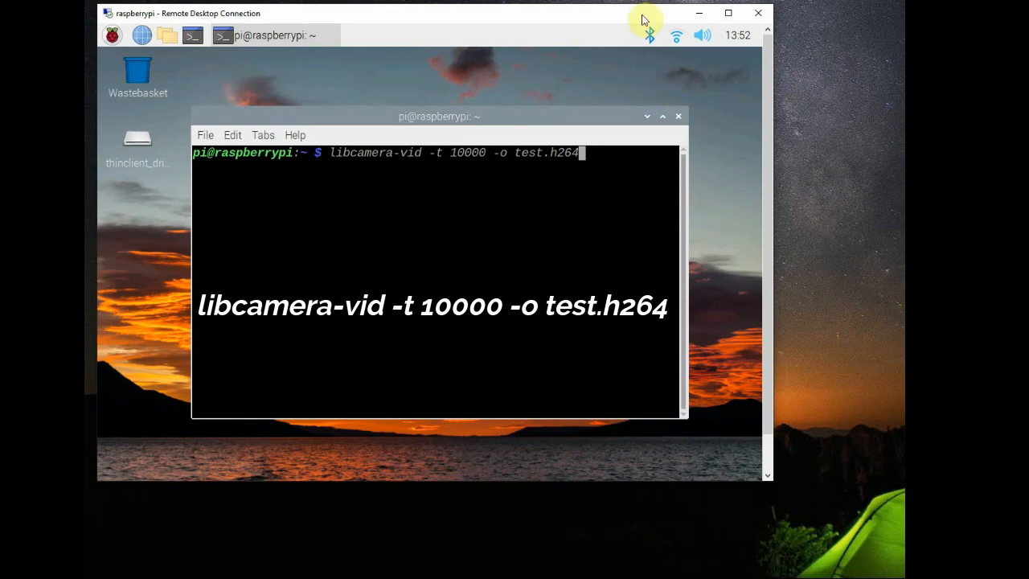
key(Return)
text(libcamera-vid -t)
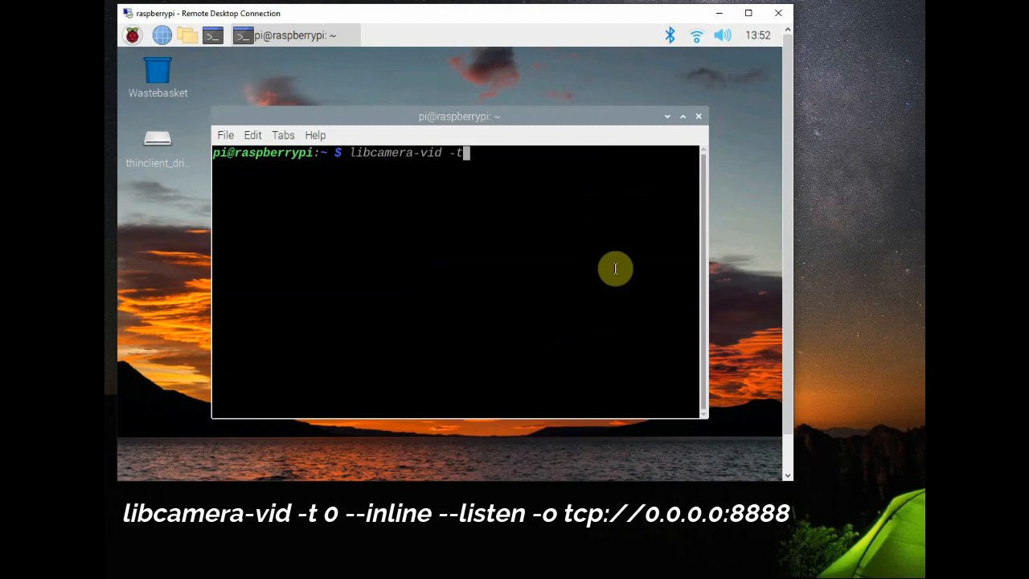
- Start a live stream with libcamera-vid -t0 --inline --listen -o tcp://0.0.0.0:8888
text(0)
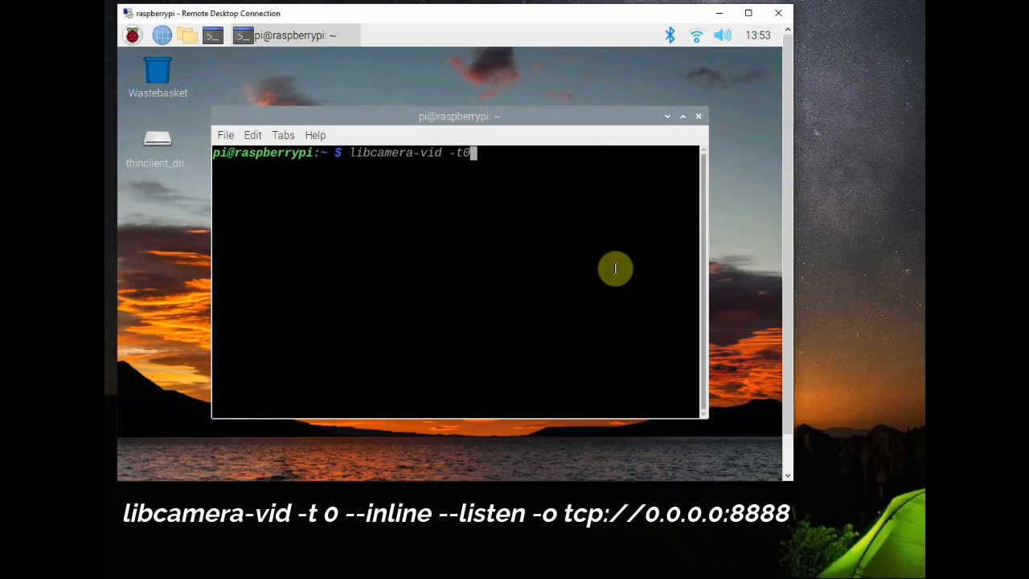
text(--inline)
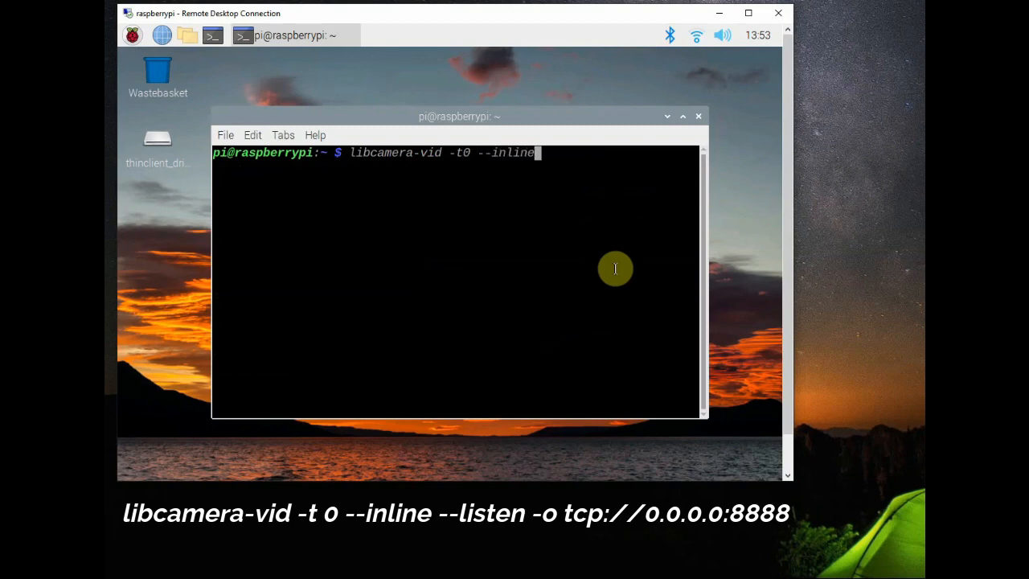
text(--listen)
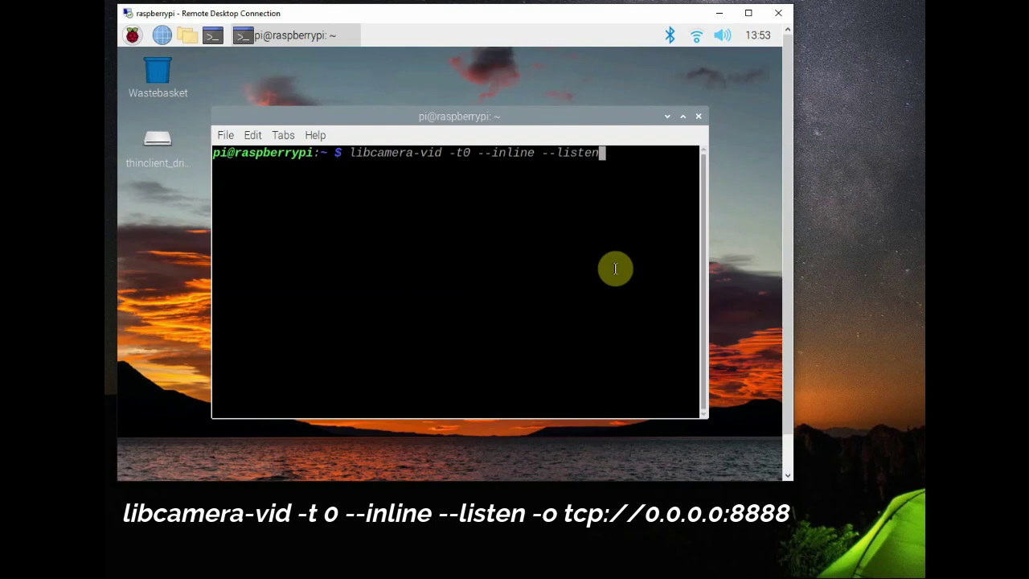
mouse_move(661, 263)
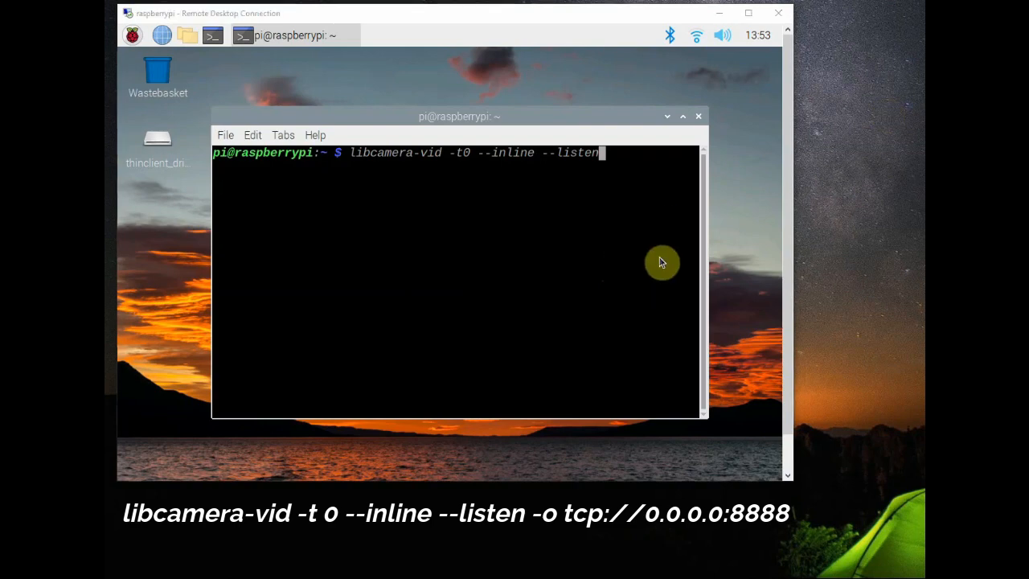
text(-o tc)
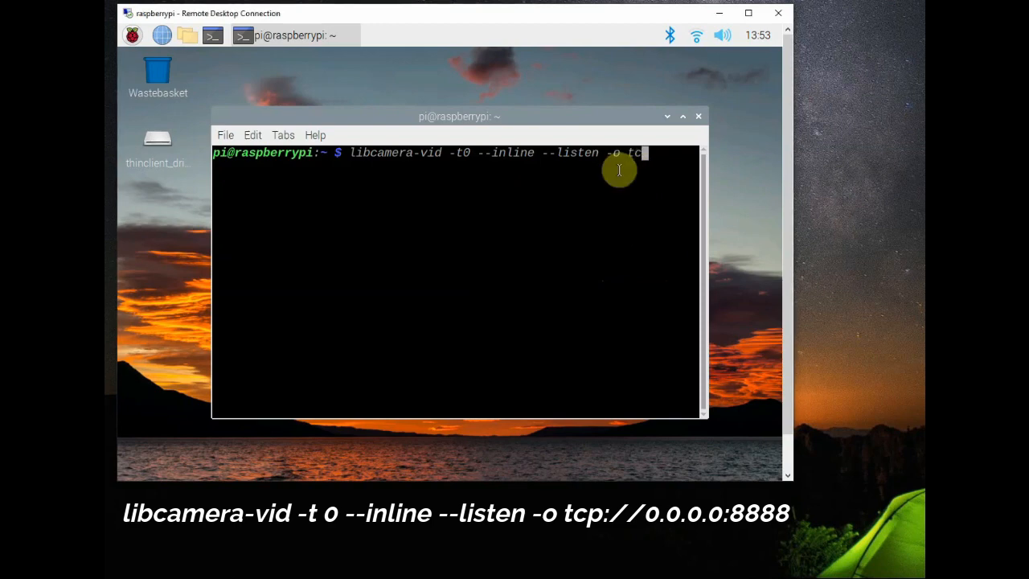
text(:)
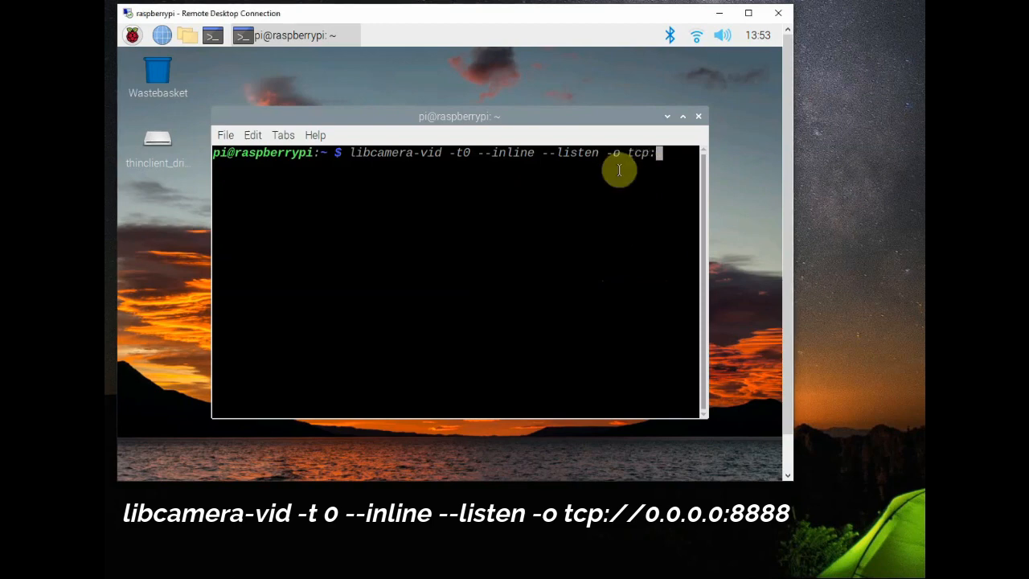
text(//0.0.)
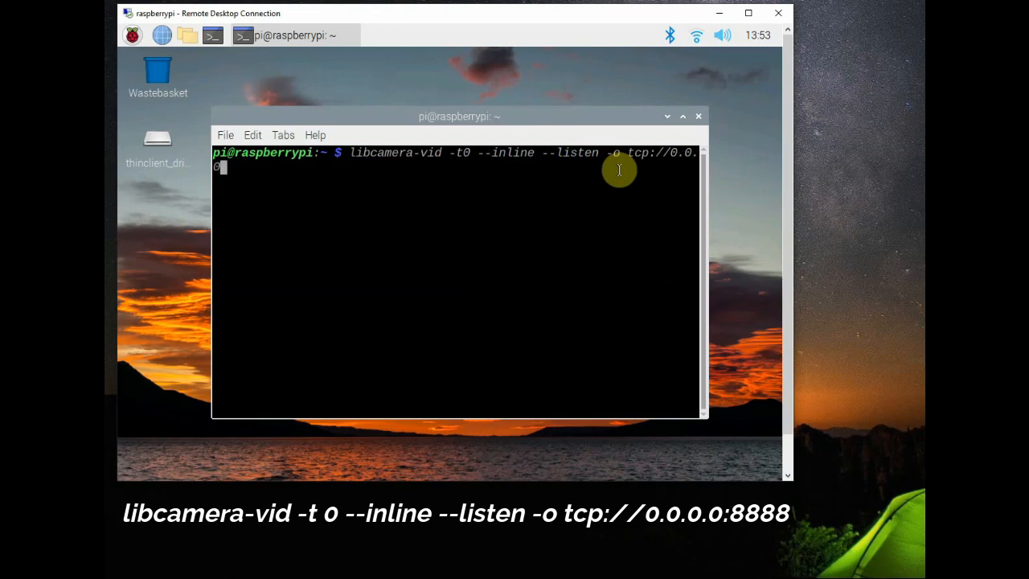
text(0:)
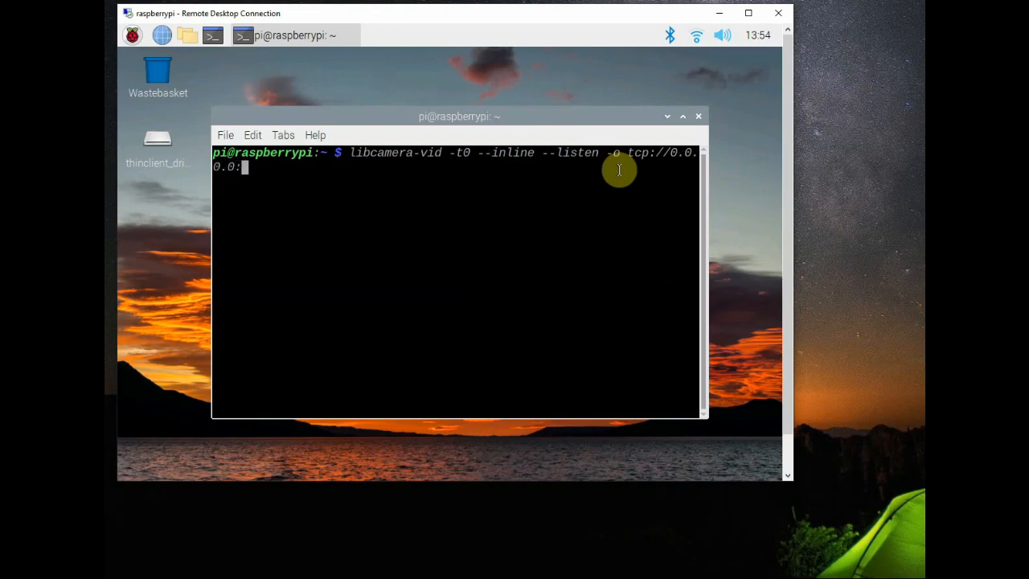
text(8888)
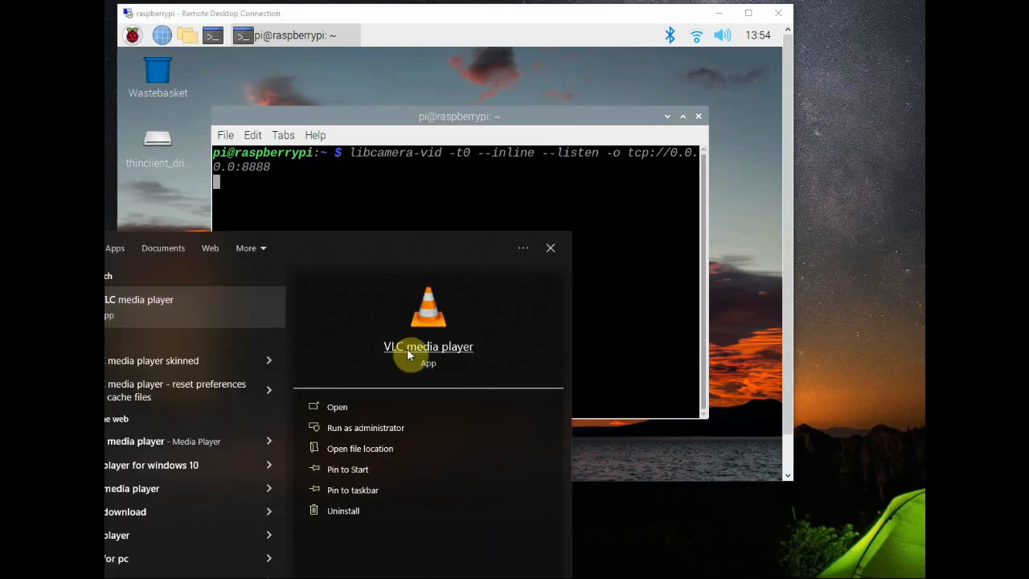
- Start VLC and play the network stream tcp/h264://raspberrypi.local:8888 from the Pi
click(336, 406)
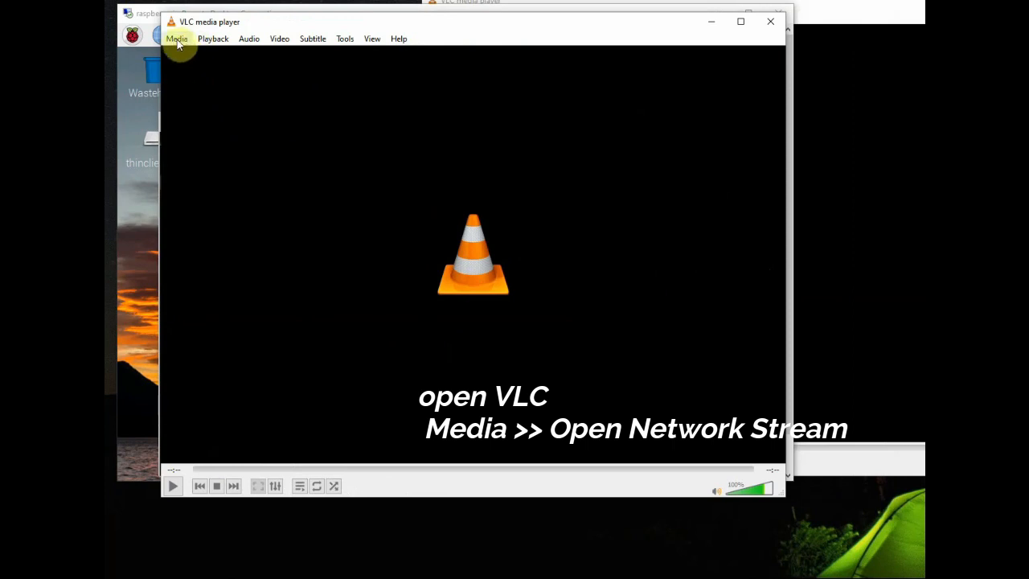
click(177, 39)
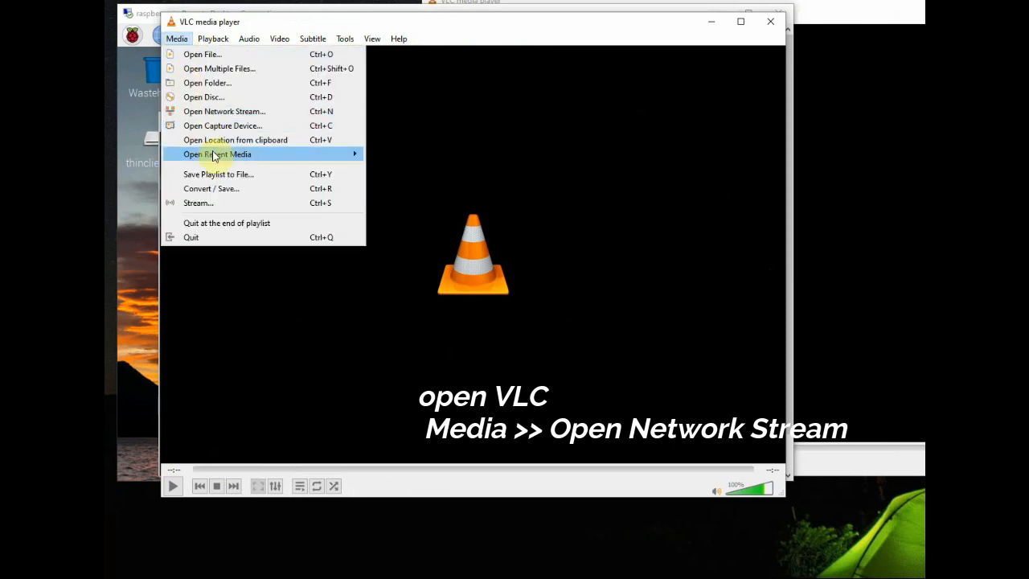
click(224, 111)
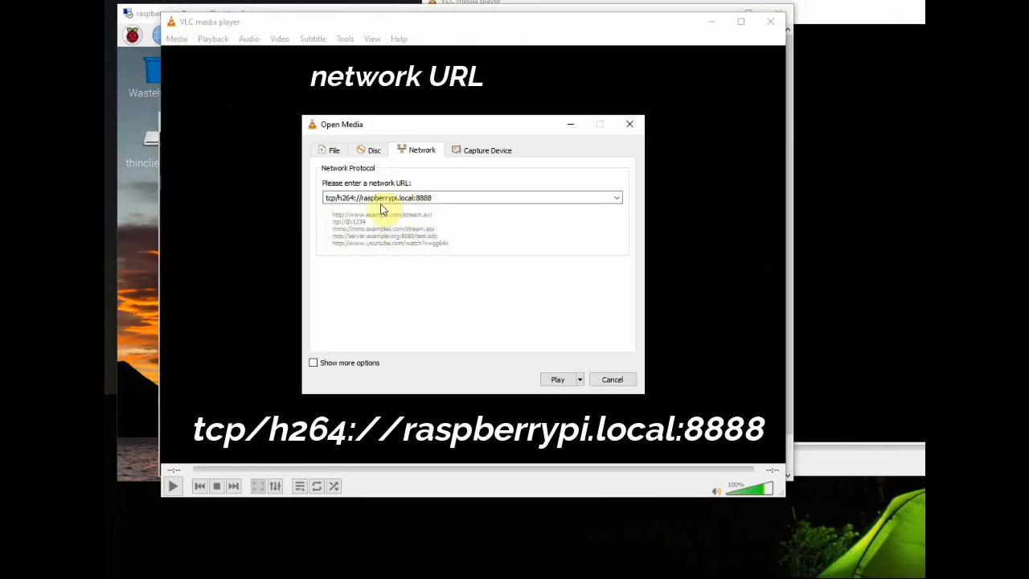
mouse_move(439, 221)
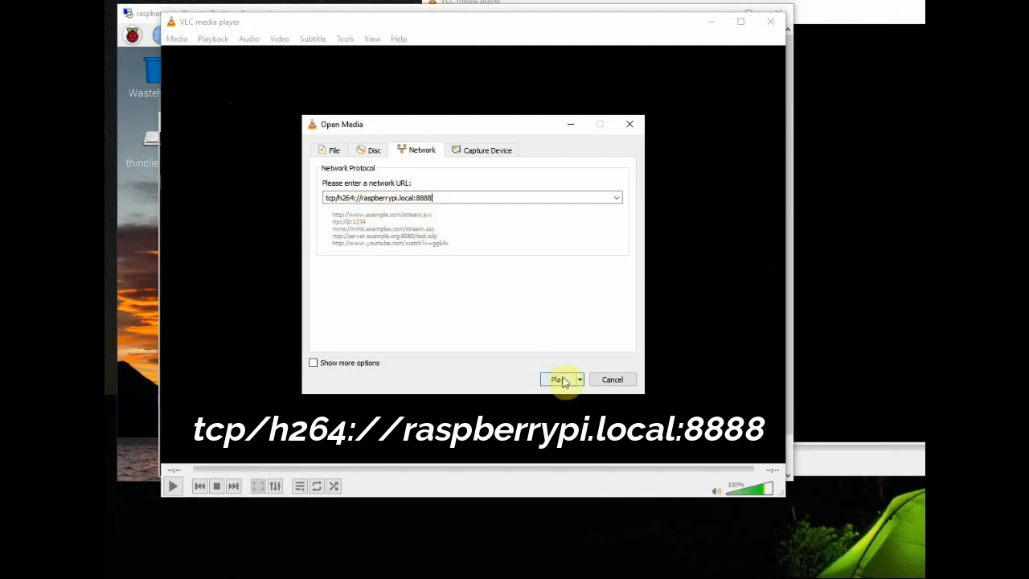
click(557, 379)
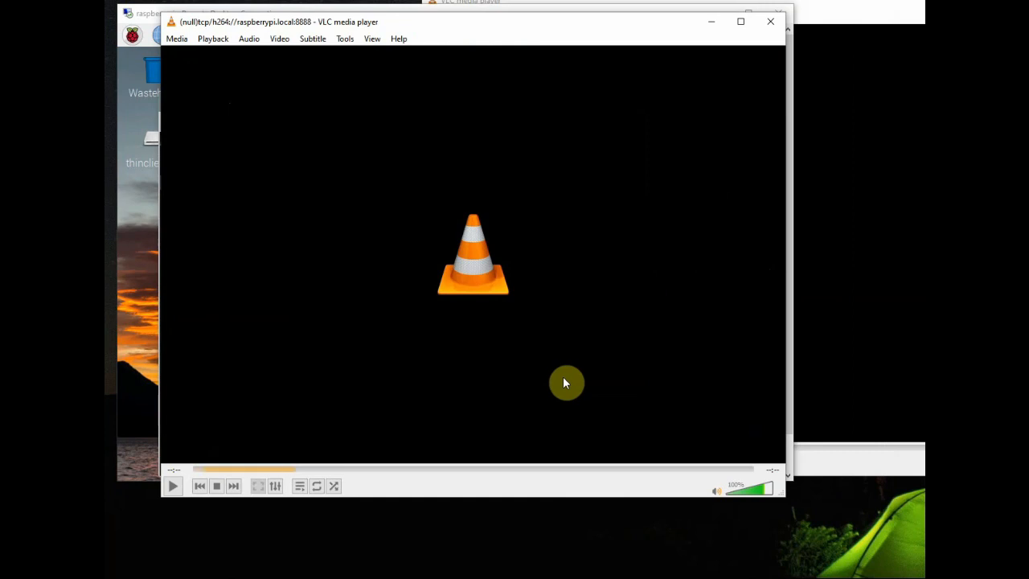
- Watch the live Pi camera feed in VLC, then close the player window
click(172, 486)
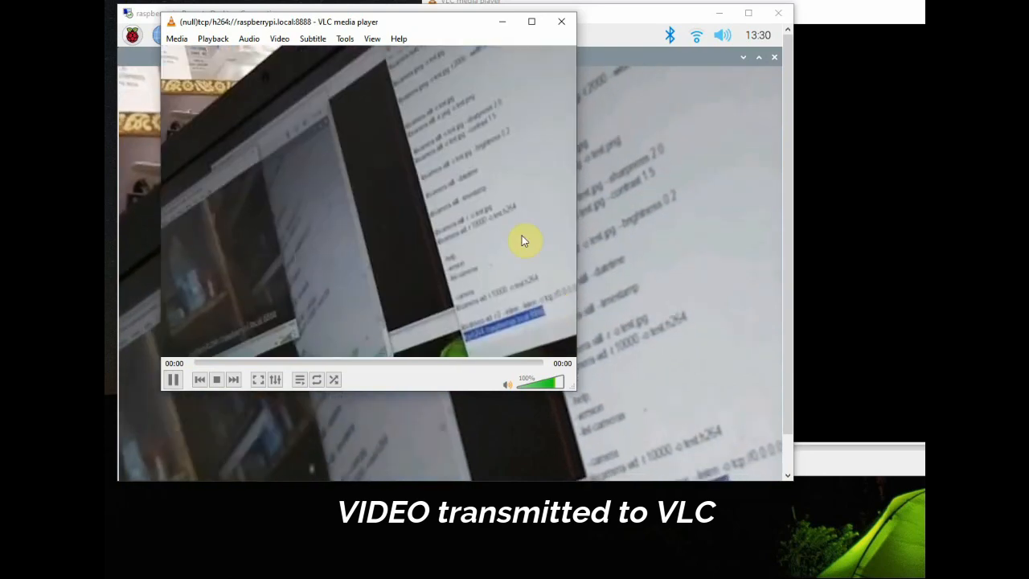
click(561, 22)
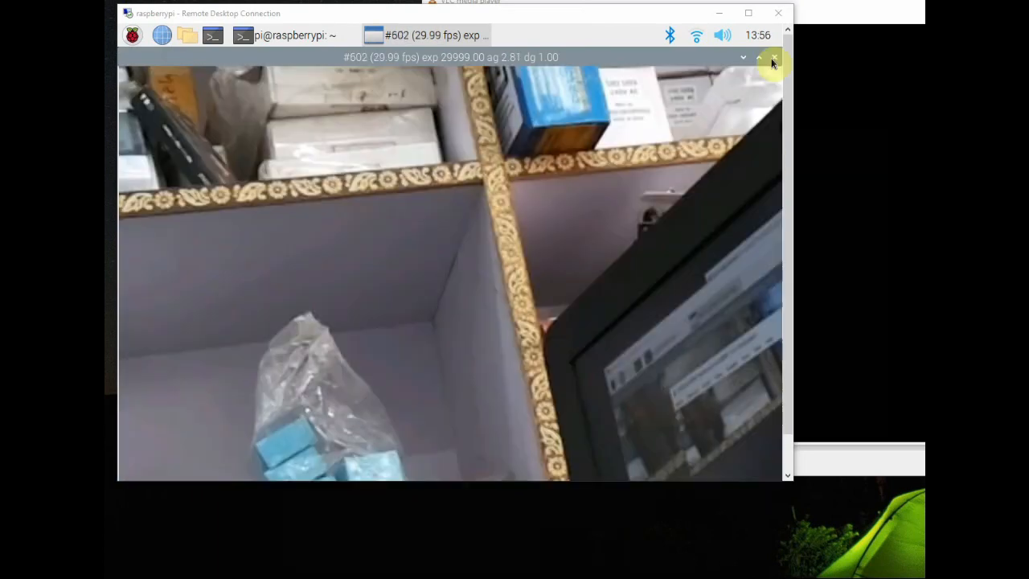